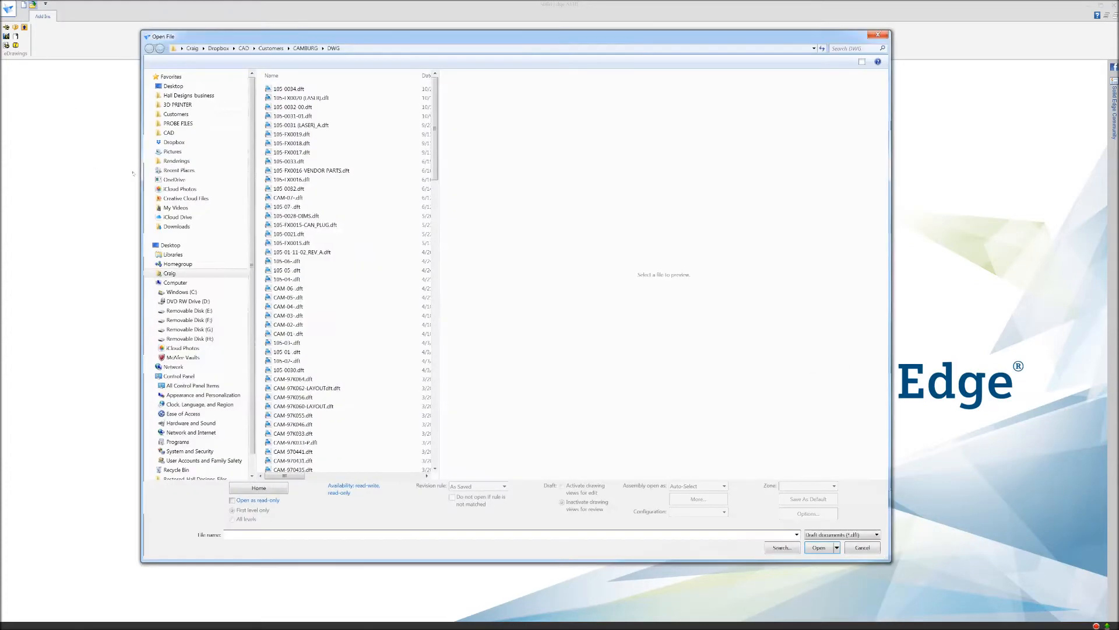
Open a SolidWorks part from TSCO > XT FILES > 6100 with the ANSI inch part template
{"action": "left_click", "coordinate": [270, 48]}
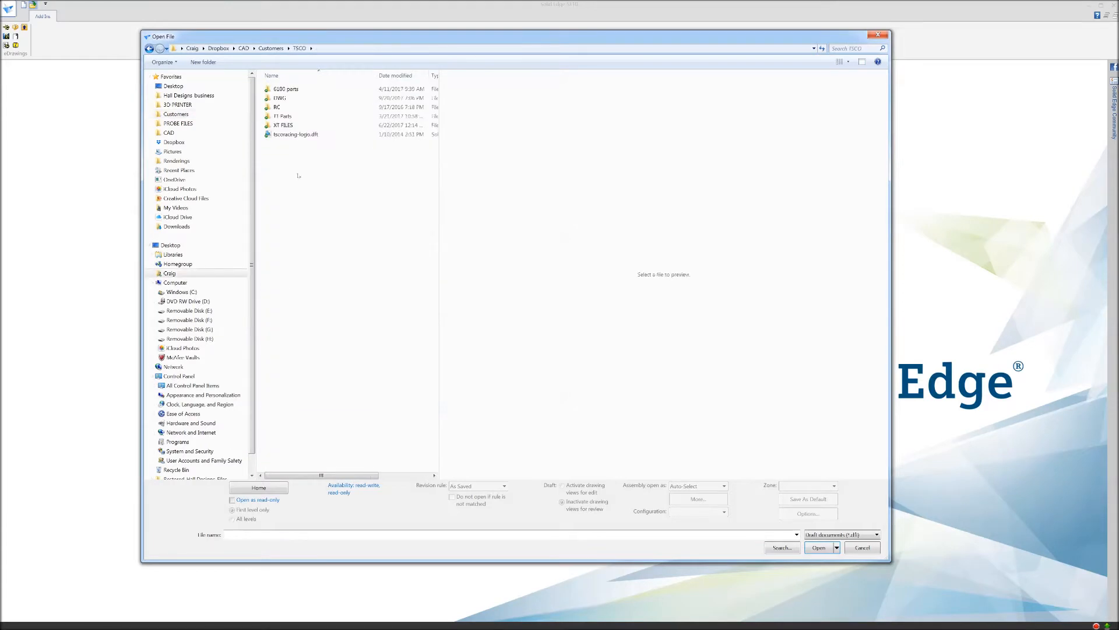
{"action": "mouse_move", "coordinate": [284, 124]}
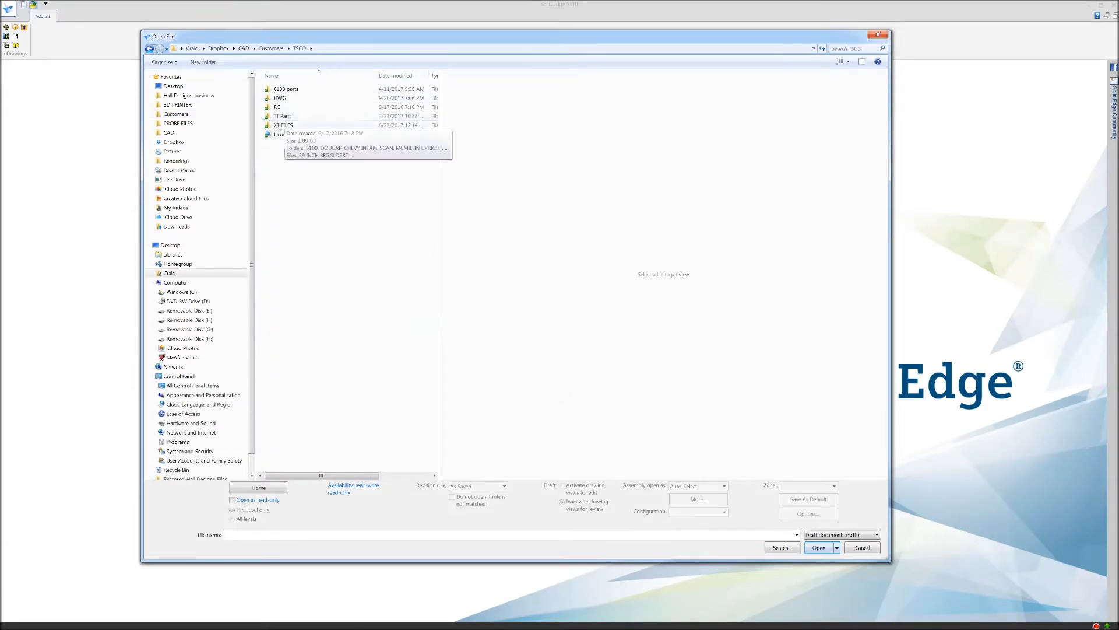
{"action": "double_click", "coordinate": [285, 89]}
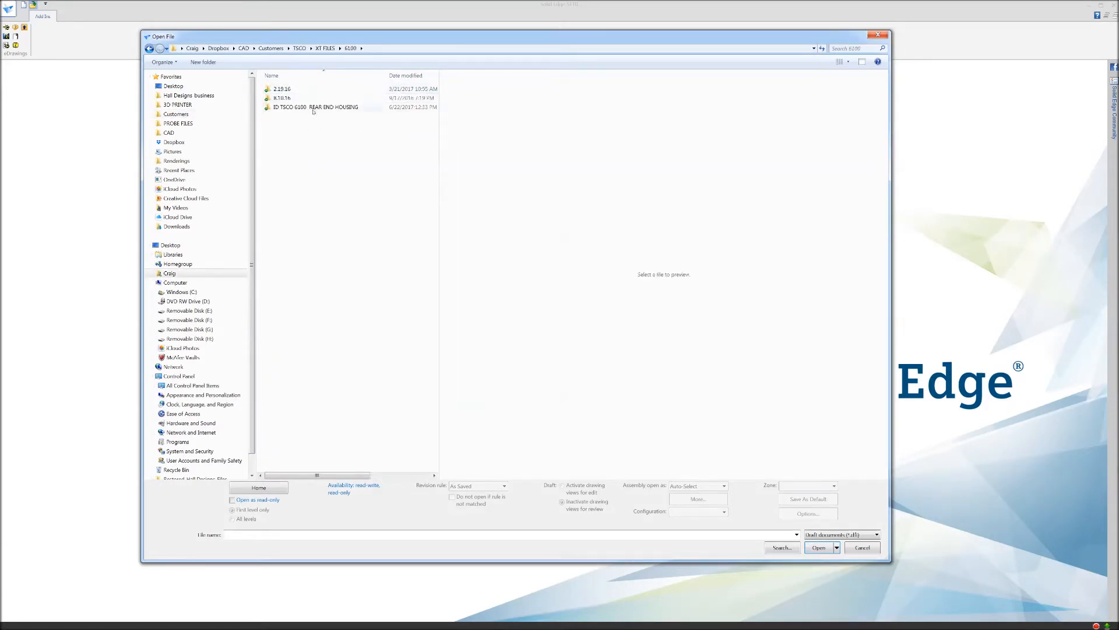
{"action": "left_click", "coordinate": [869, 534]}
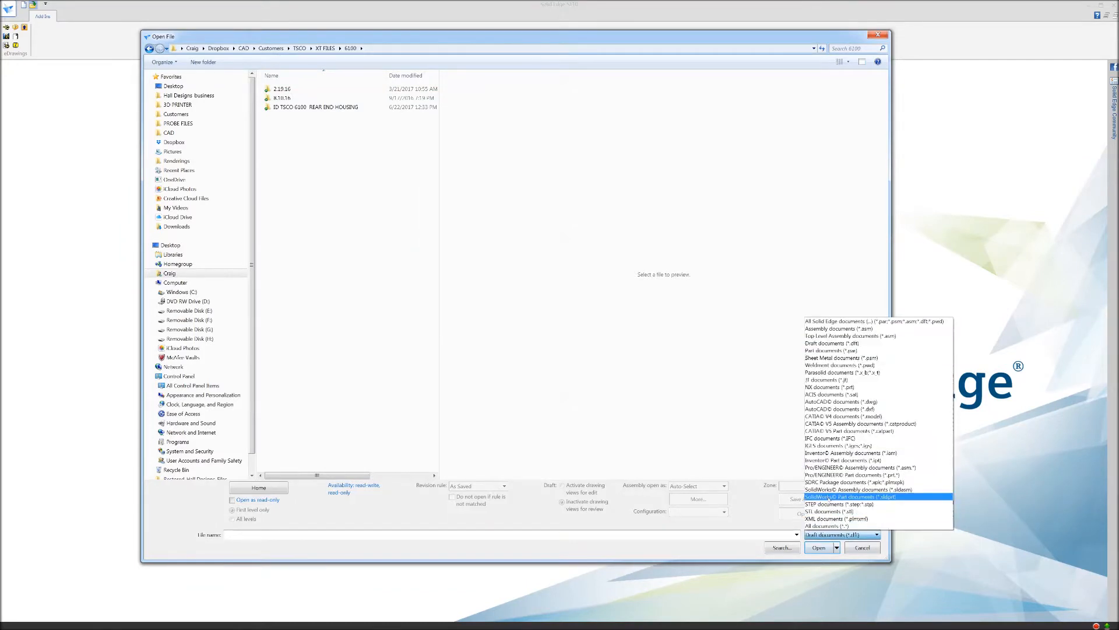
{"action": "left_click", "coordinate": [850, 496]}
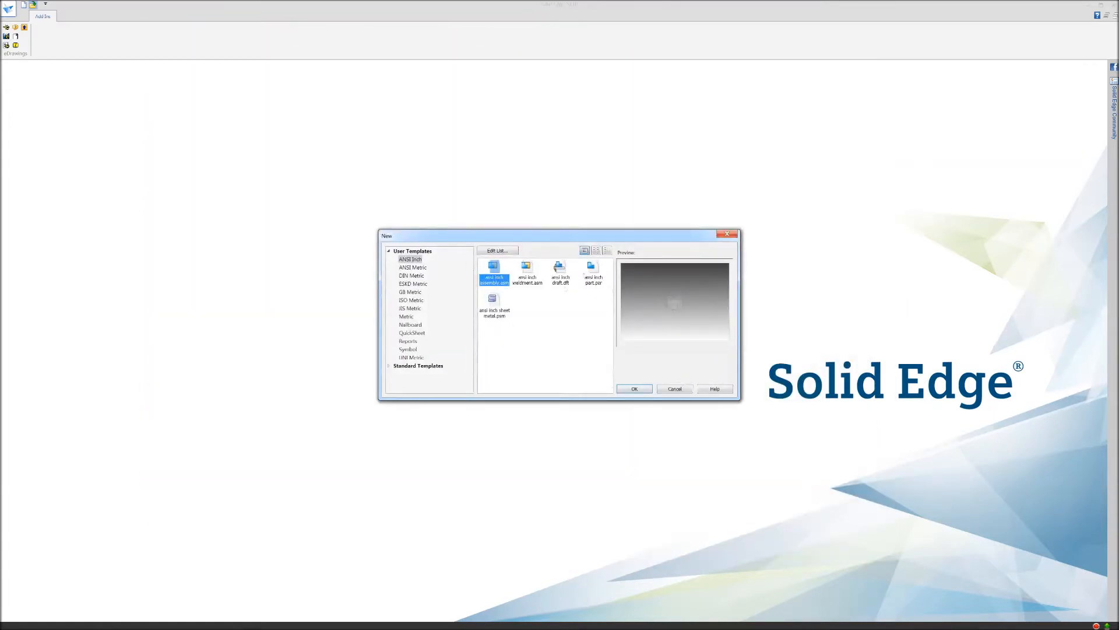
{"action": "left_click", "coordinate": [674, 389]}
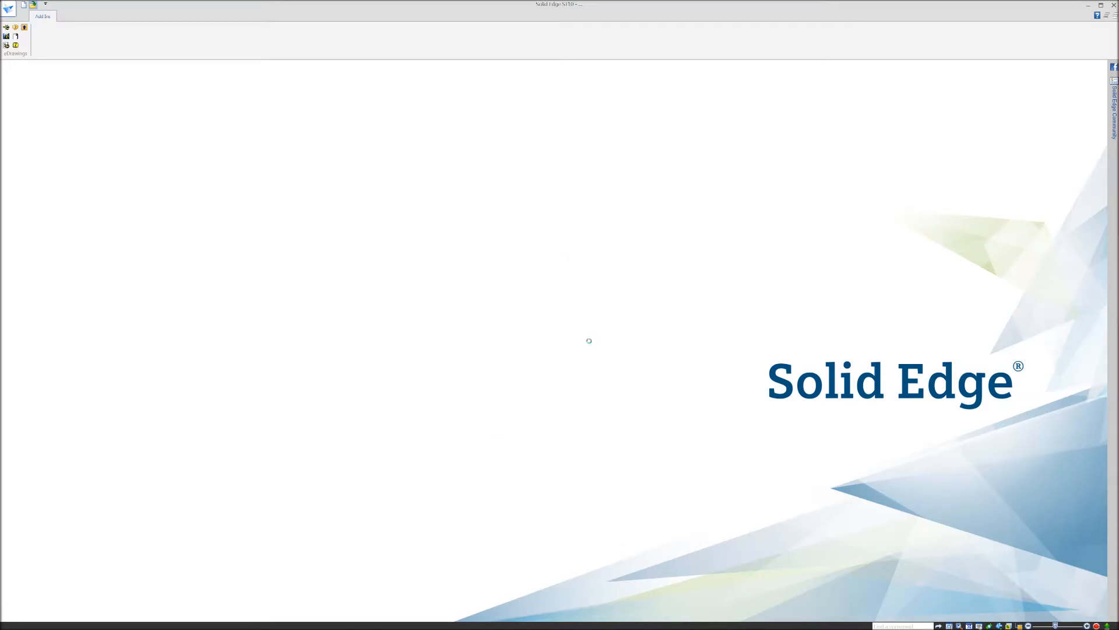
{"action": "mouse_move", "coordinate": [373, 330]}
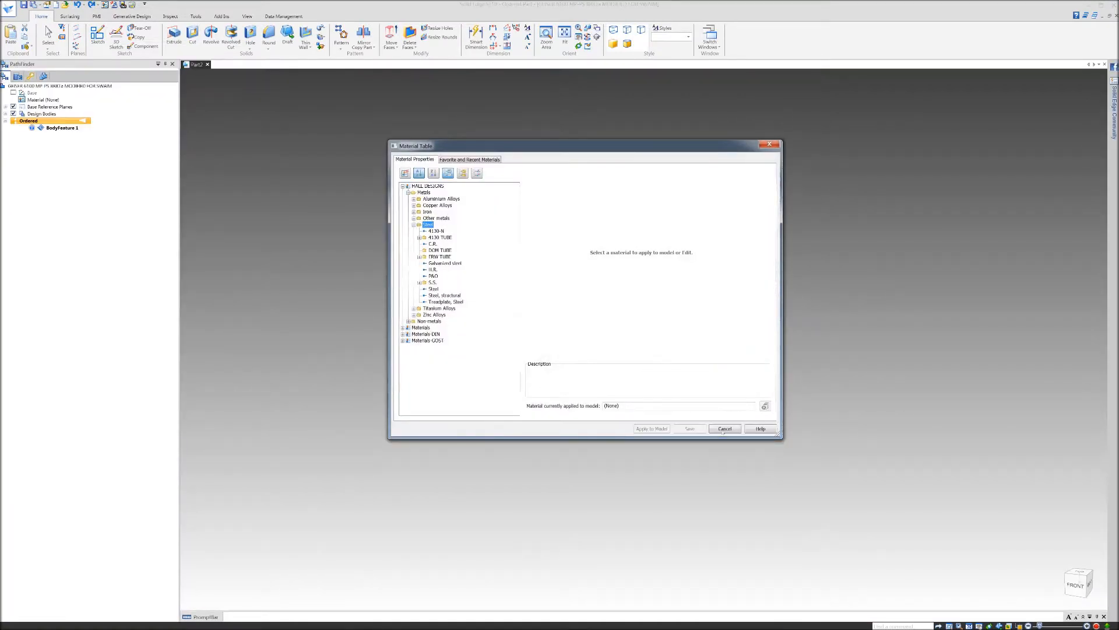
Skip material assignment, run Optimize on the bracket body, and dismiss the Optimization Report
{"action": "left_click", "coordinate": [723, 428]}
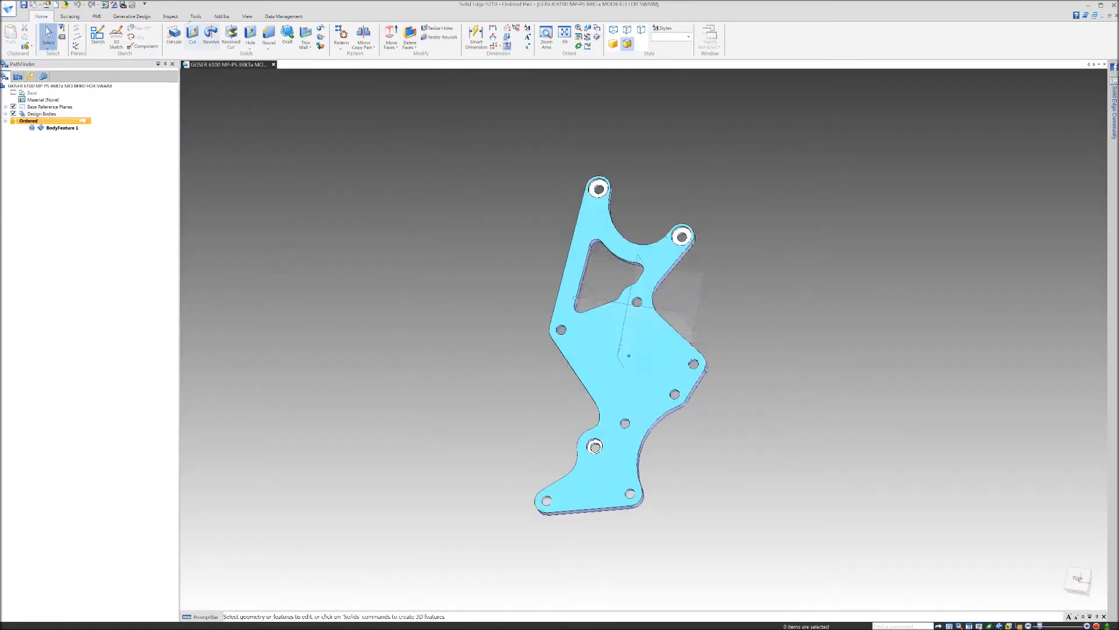
{"action": "left_click", "coordinate": [170, 16]}
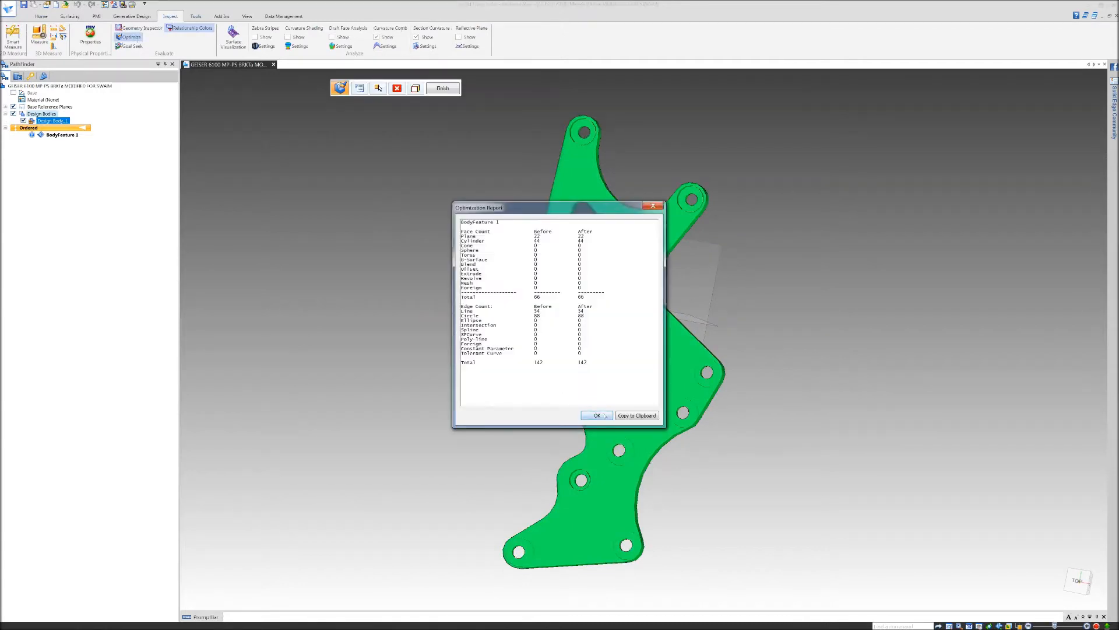
{"action": "left_click", "coordinate": [596, 415]}
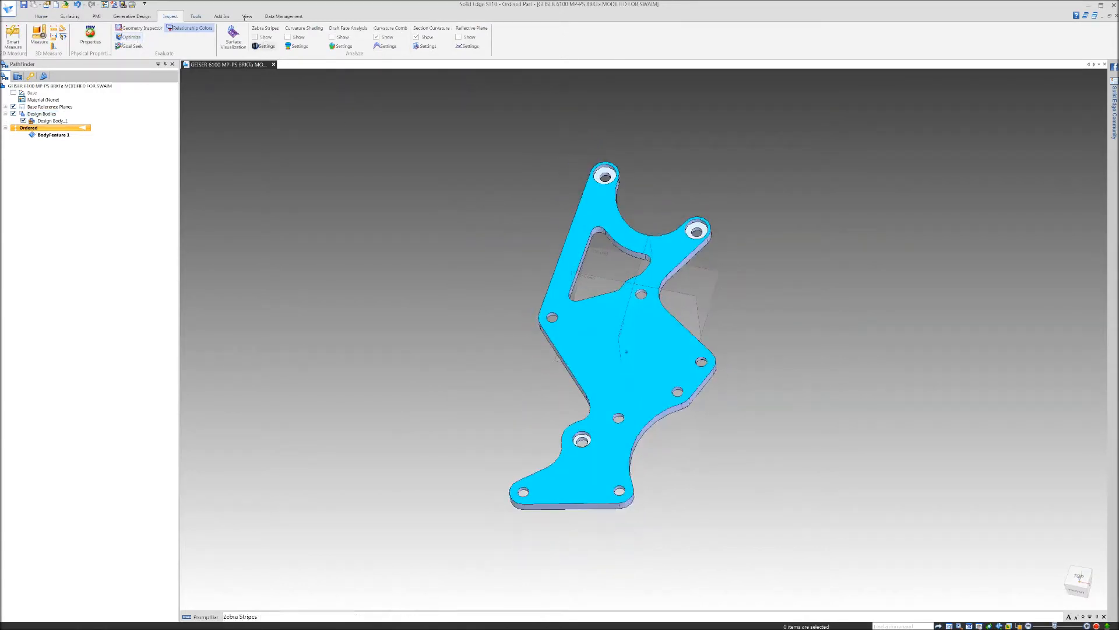
{"action": "left_click", "coordinate": [247, 15]}
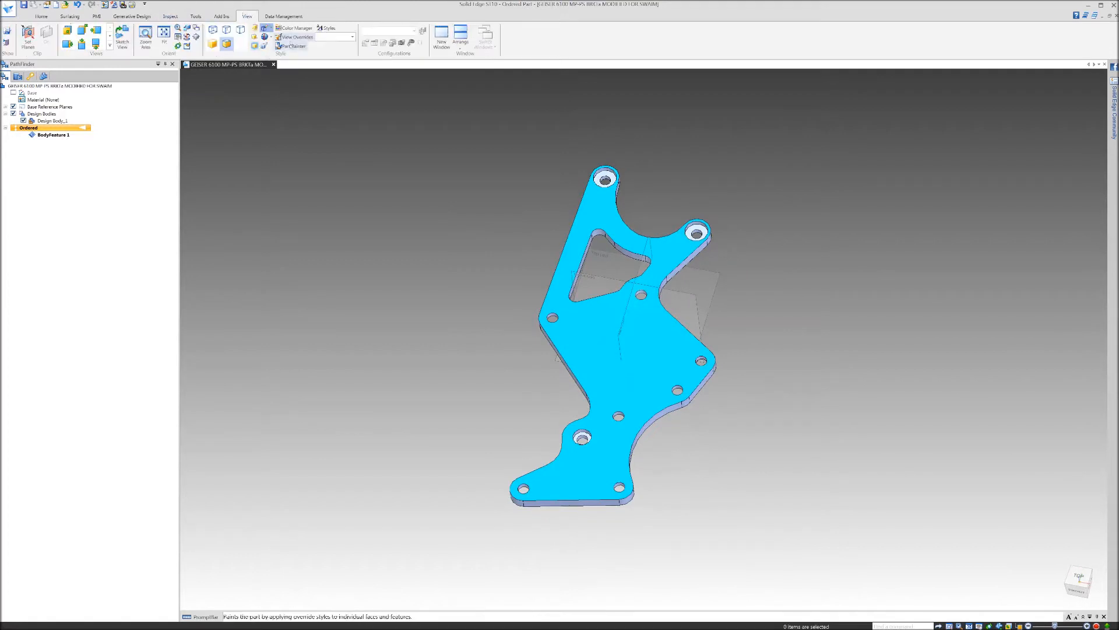
{"action": "left_click", "coordinate": [292, 46]}
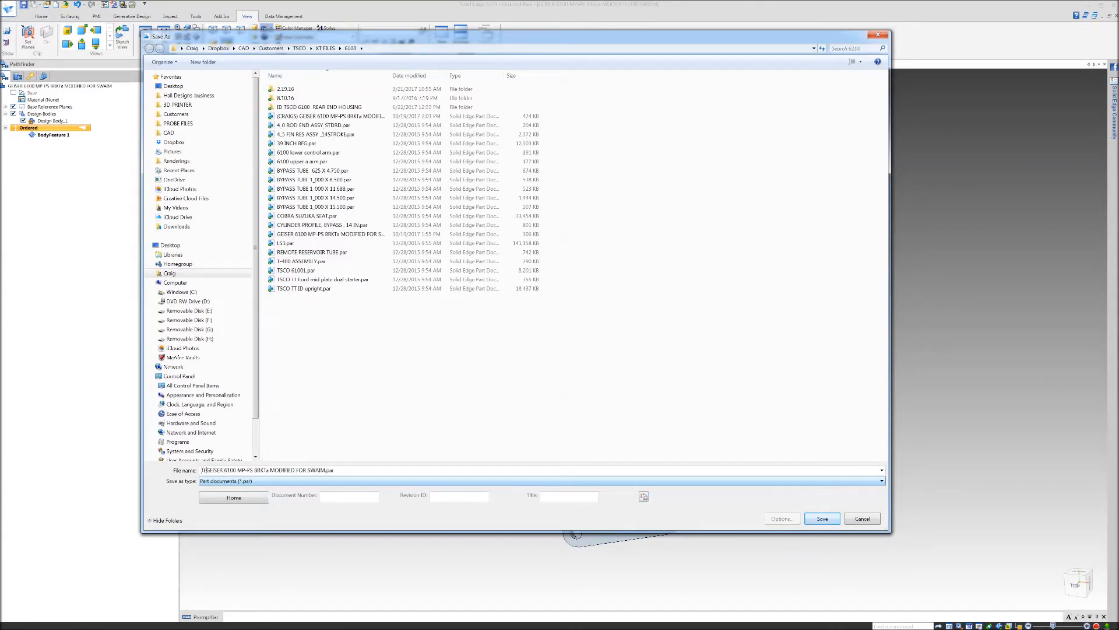
Save the bracket as a .par part in the 6100 folder and close it
{"action": "left_click", "coordinate": [821, 519]}
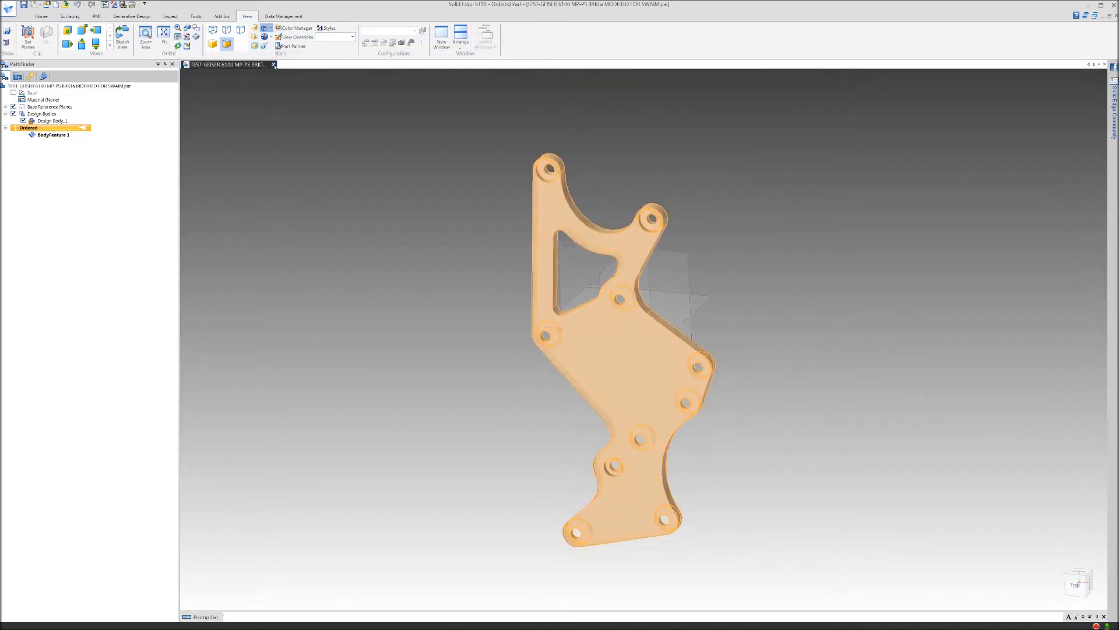
{"action": "left_click", "coordinate": [8, 8]}
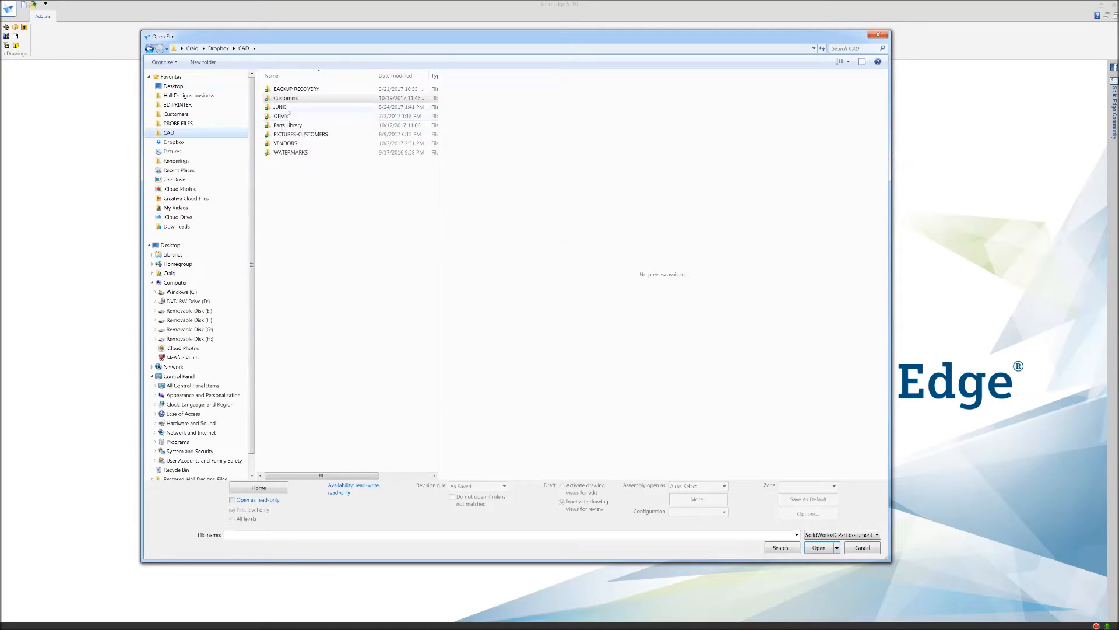
Open LS 3 6100.asm from Parts Library > AUTOMOTIVE > ENGINES > CHEVY > LS-3 SS
{"action": "left_click", "coordinate": [287, 125]}
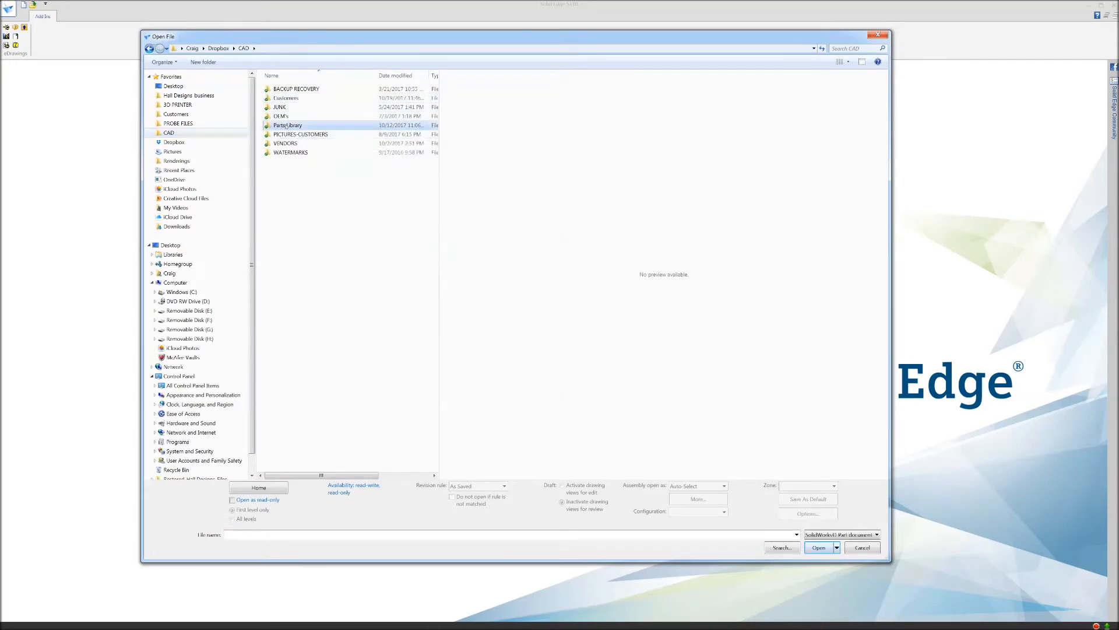
{"action": "double_click", "coordinate": [287, 125]}
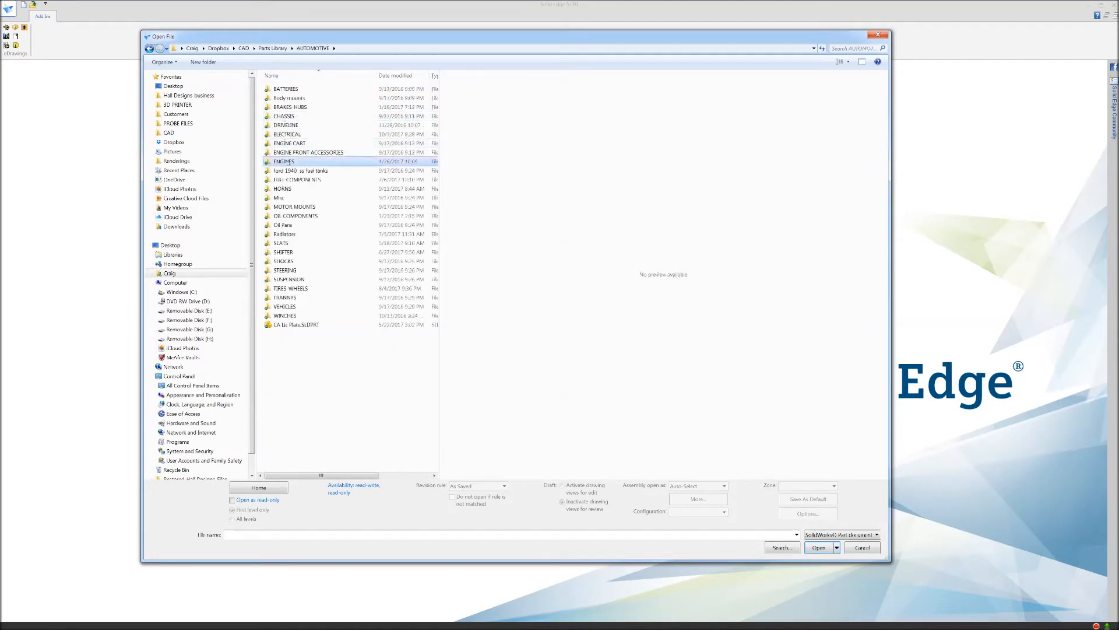
{"action": "double_click", "coordinate": [283, 162]}
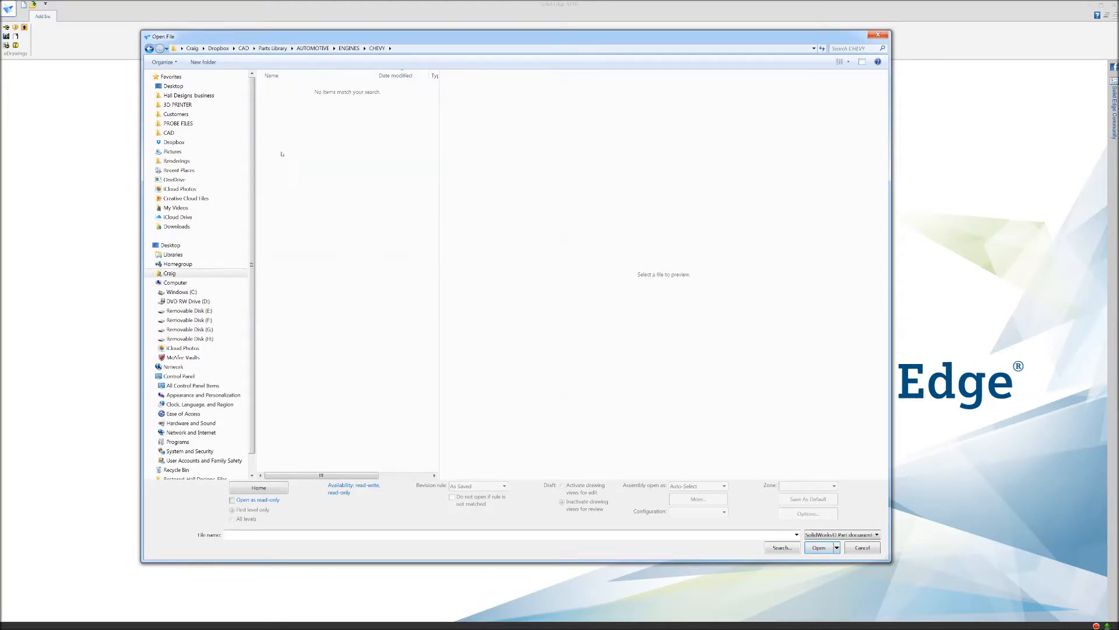
{"action": "left_click", "coordinate": [877, 534]}
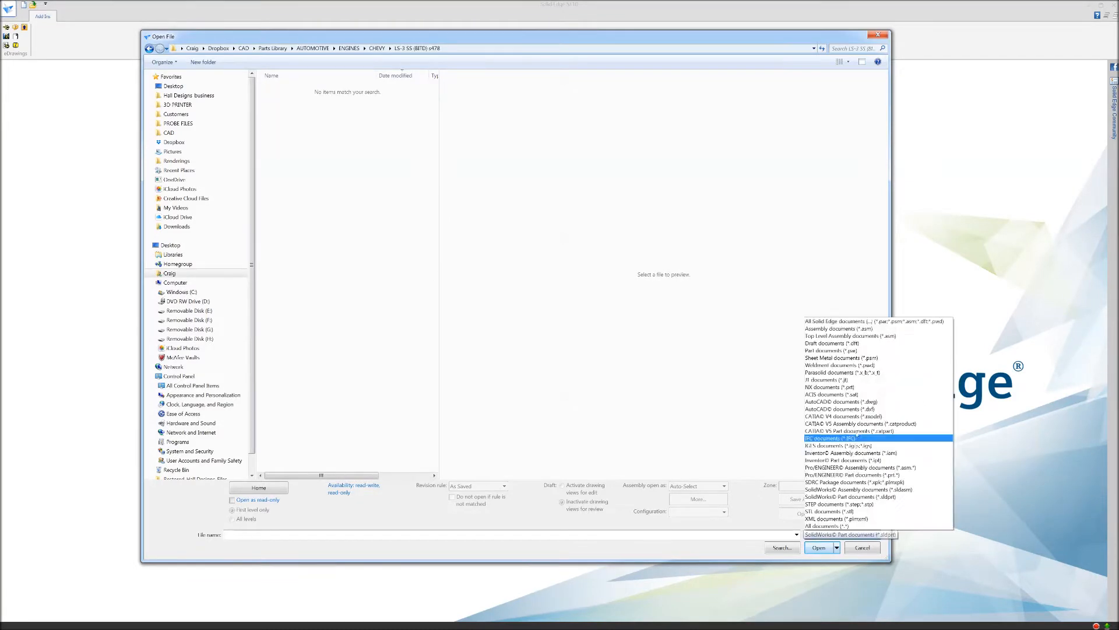
{"action": "left_click", "coordinate": [837, 328]}
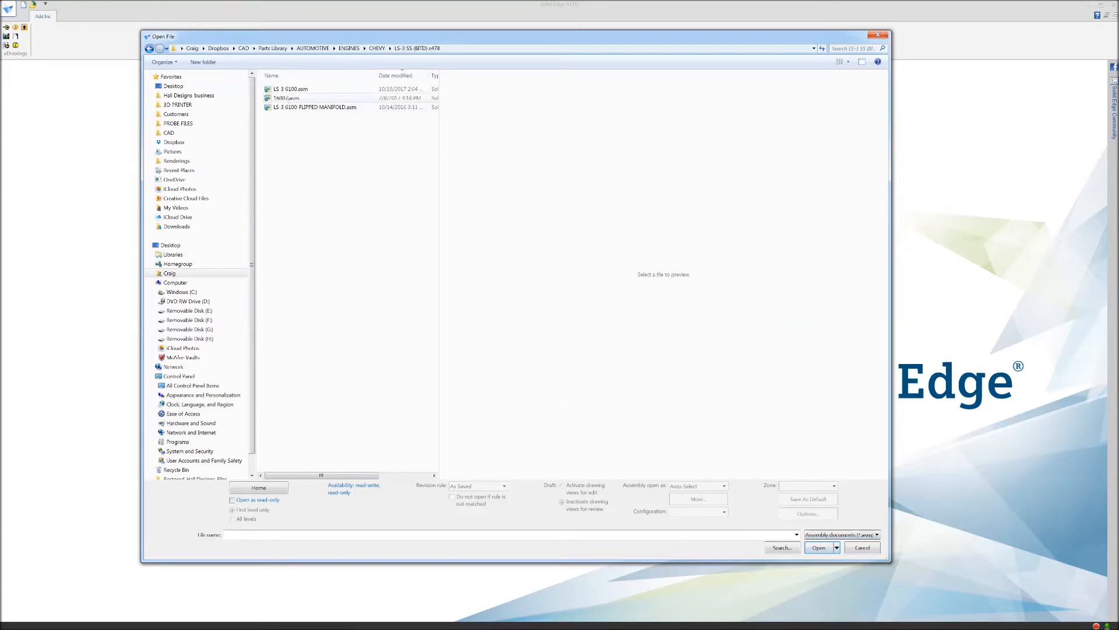
{"action": "left_click", "coordinate": [819, 547]}
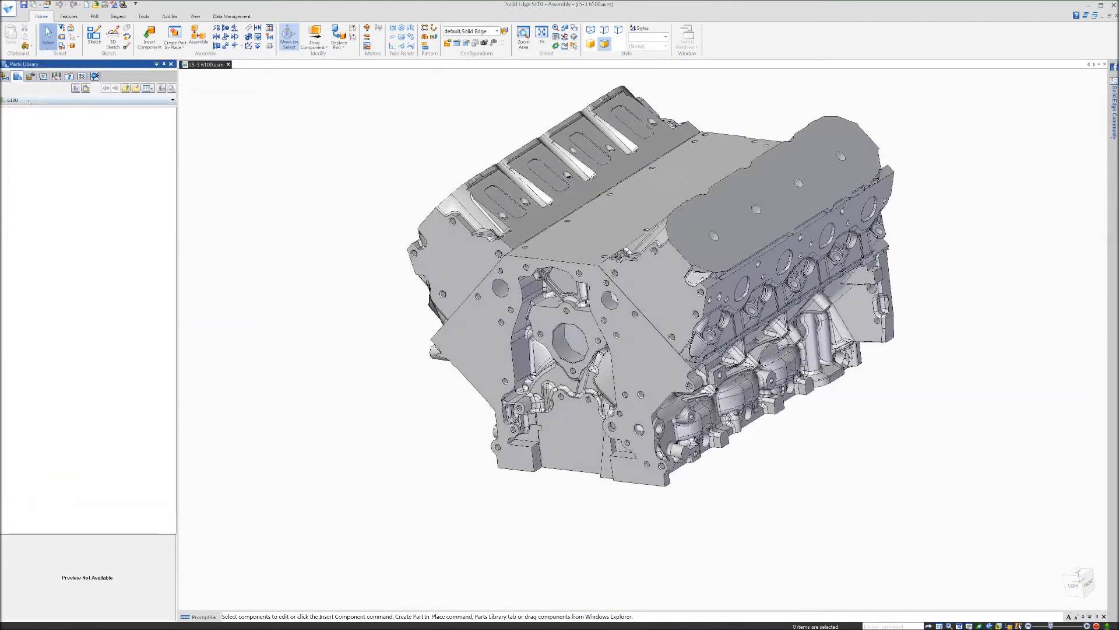
Insert the saved bracket part from the 6100 folder into the engine assembly
{"action": "left_click", "coordinate": [173, 99]}
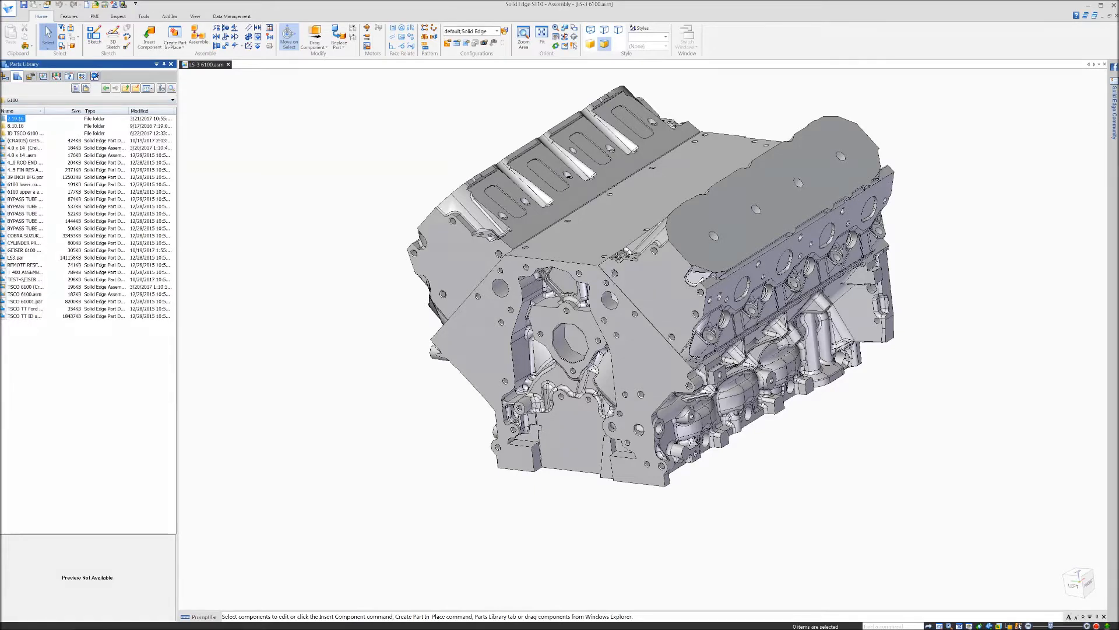
{"action": "left_click", "coordinate": [23, 278]}
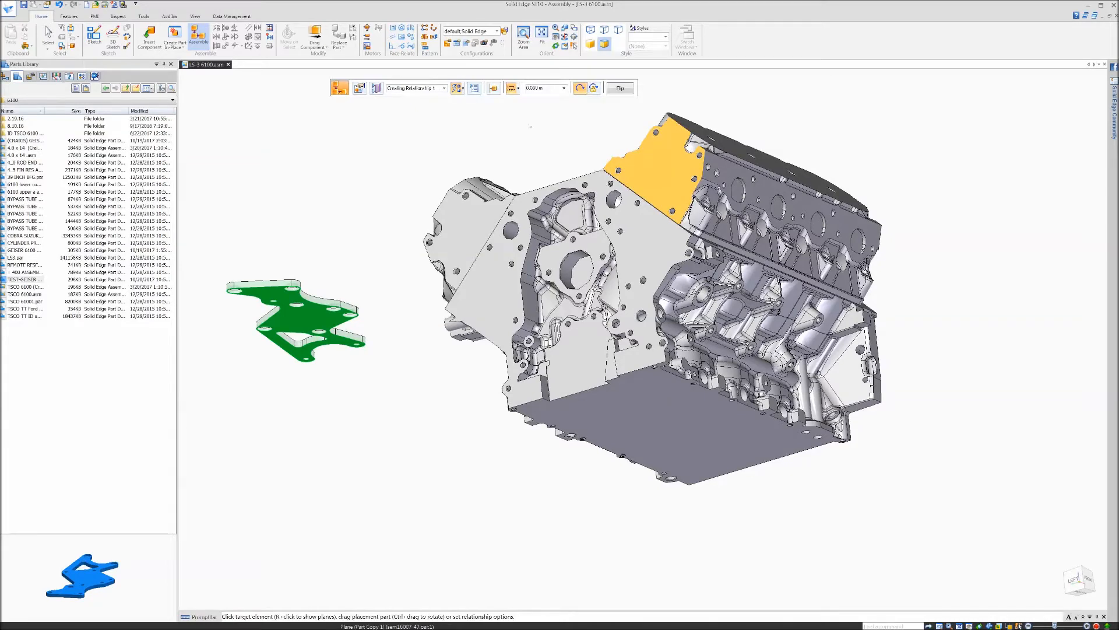
{"action": "left_click", "coordinate": [618, 88]}
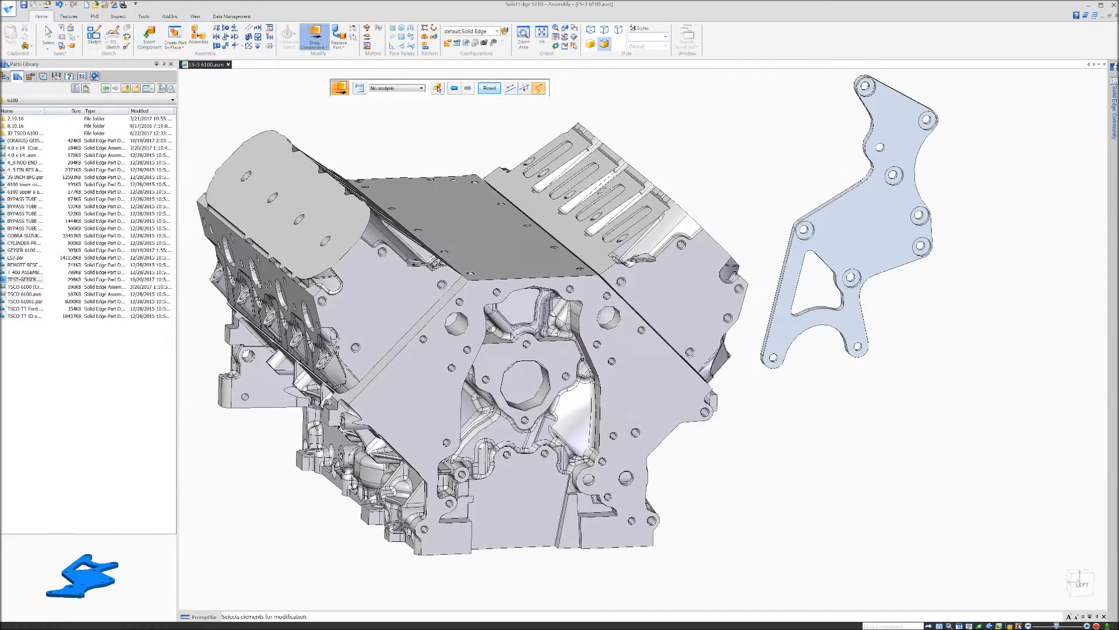
{"action": "left_click", "coordinate": [314, 41]}
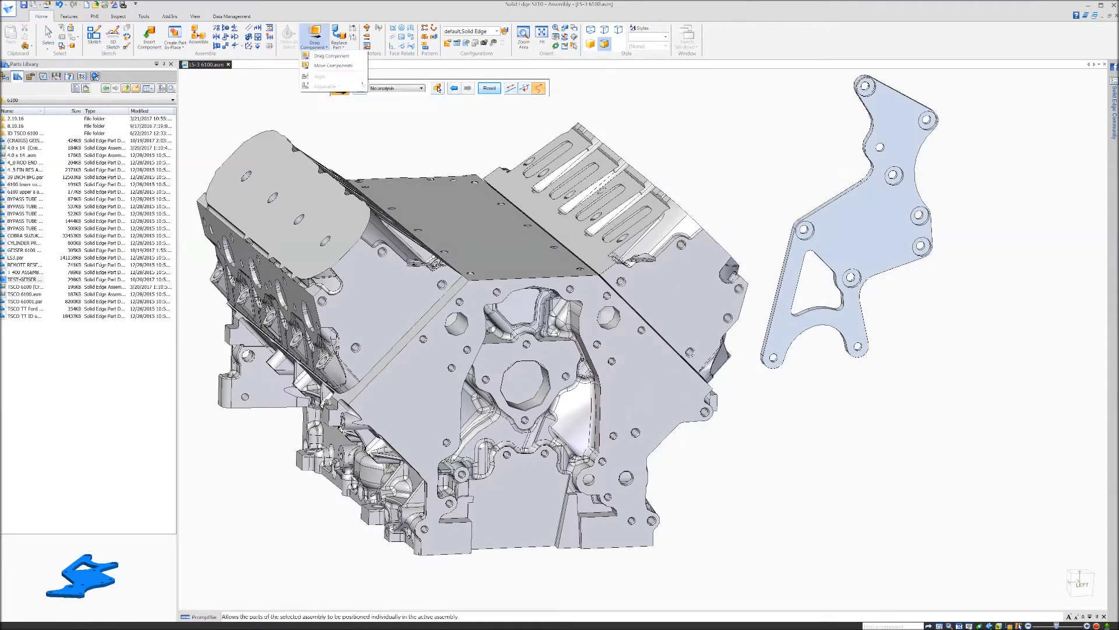
{"action": "left_click", "coordinate": [333, 66]}
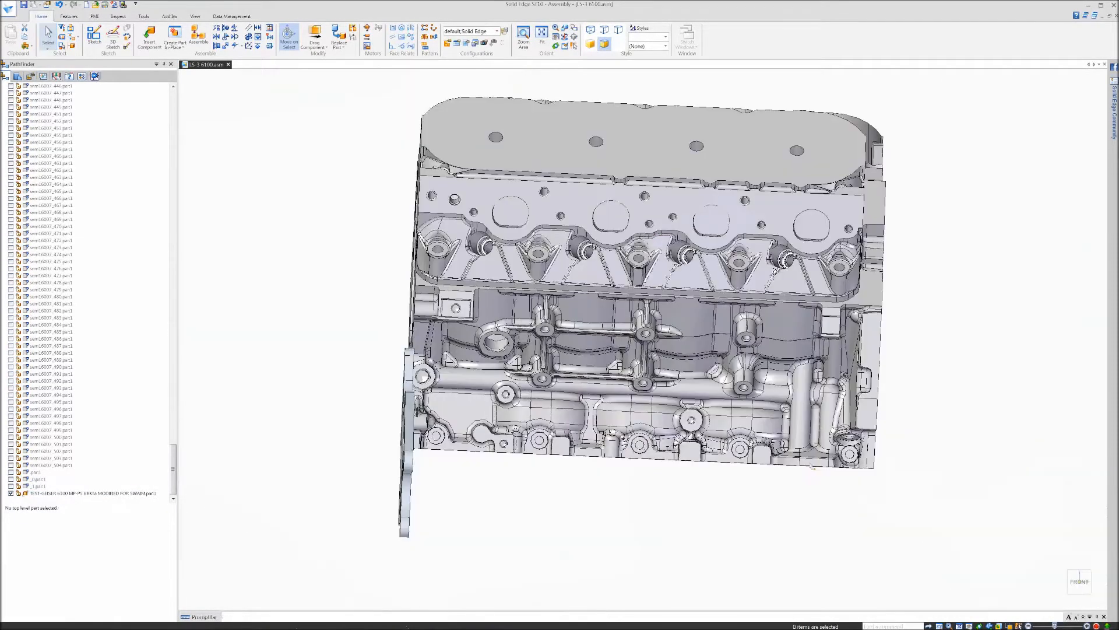
Reorient the view and move the bracket onto the engine's front face
{"action": "left_click", "coordinate": [314, 39]}
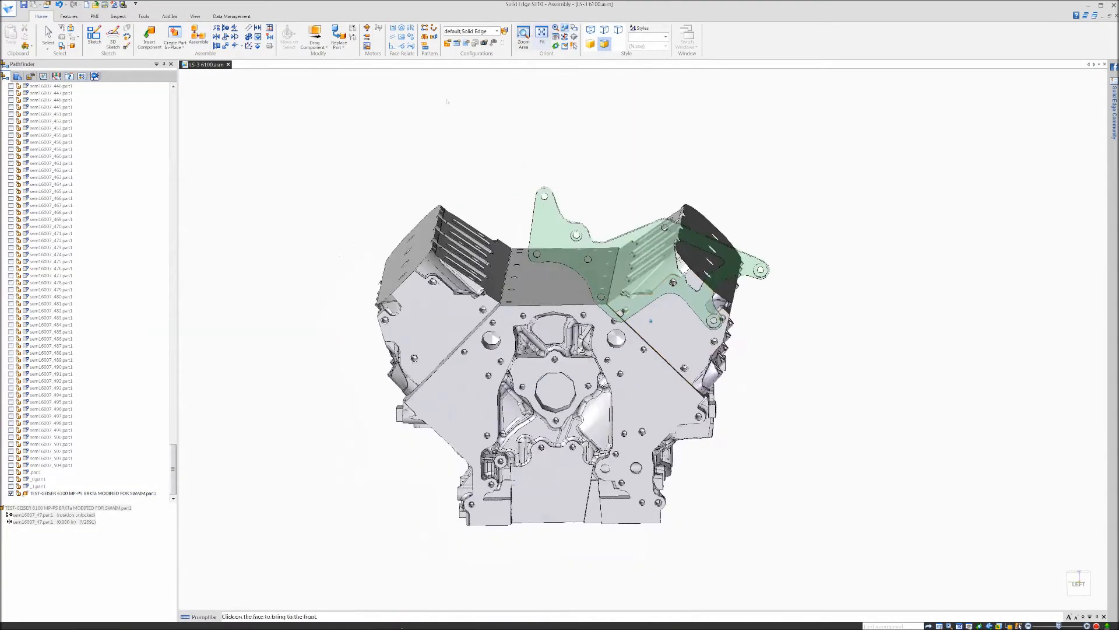
{"action": "left_click", "coordinate": [315, 38]}
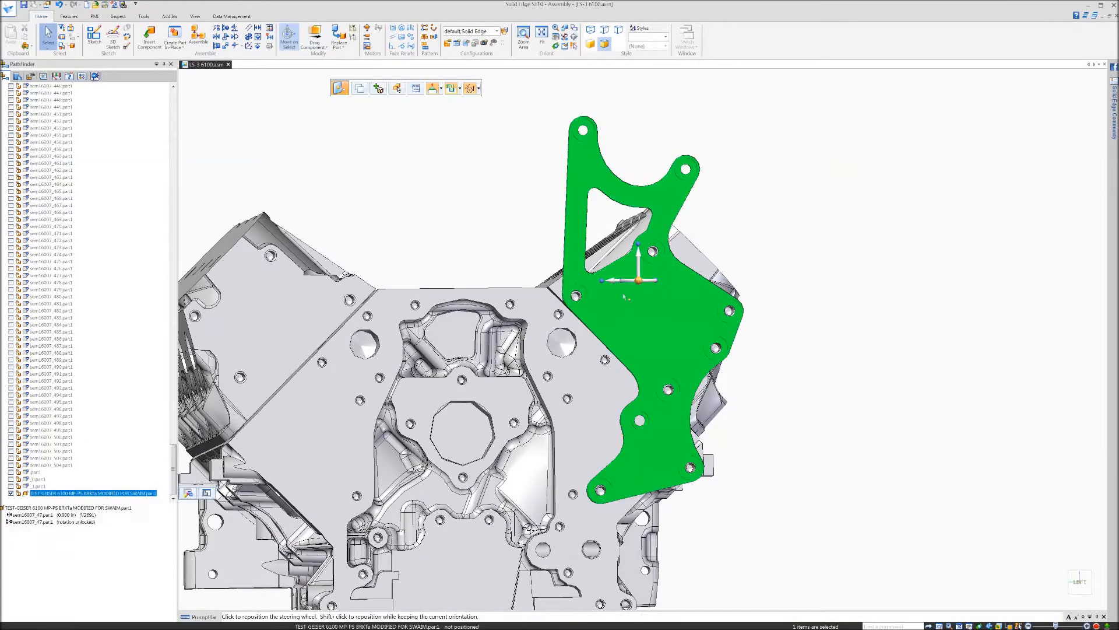
{"action": "left_click", "coordinate": [828, 357]}
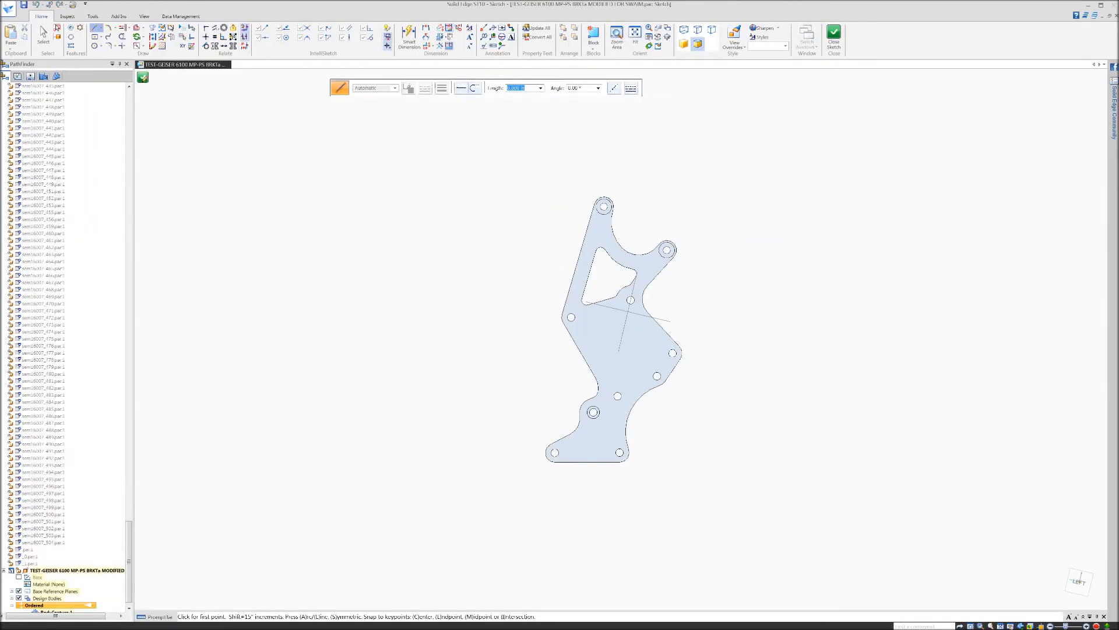
Draw a sketch line on the bracket ending at the lower hole's centre
{"action": "left_click", "coordinate": [92, 15]}
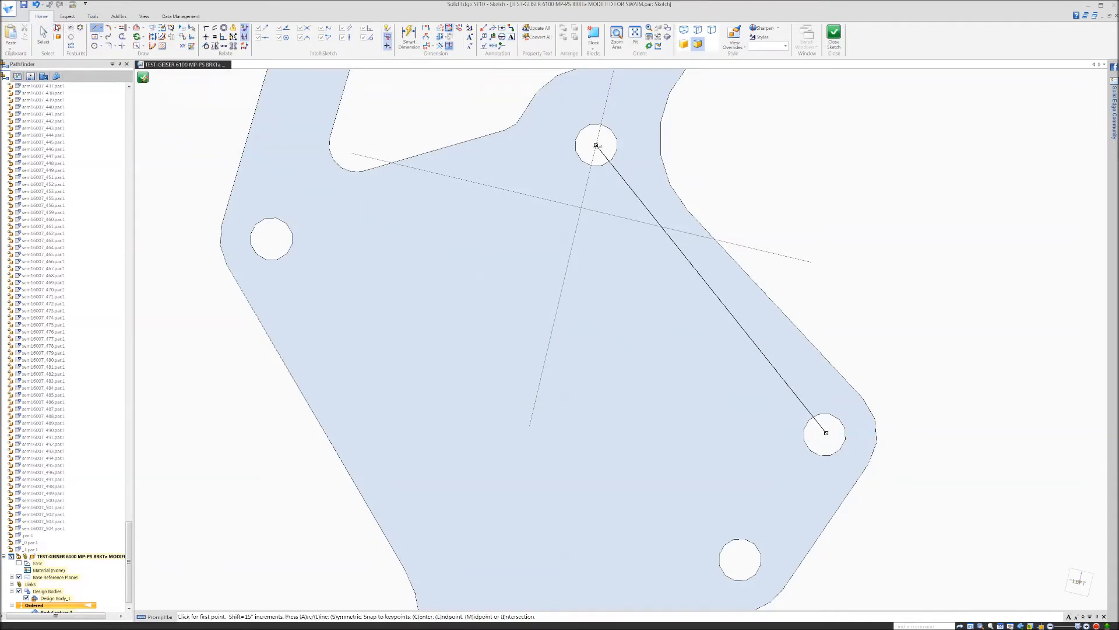
{"action": "left_click", "coordinate": [595, 146]}
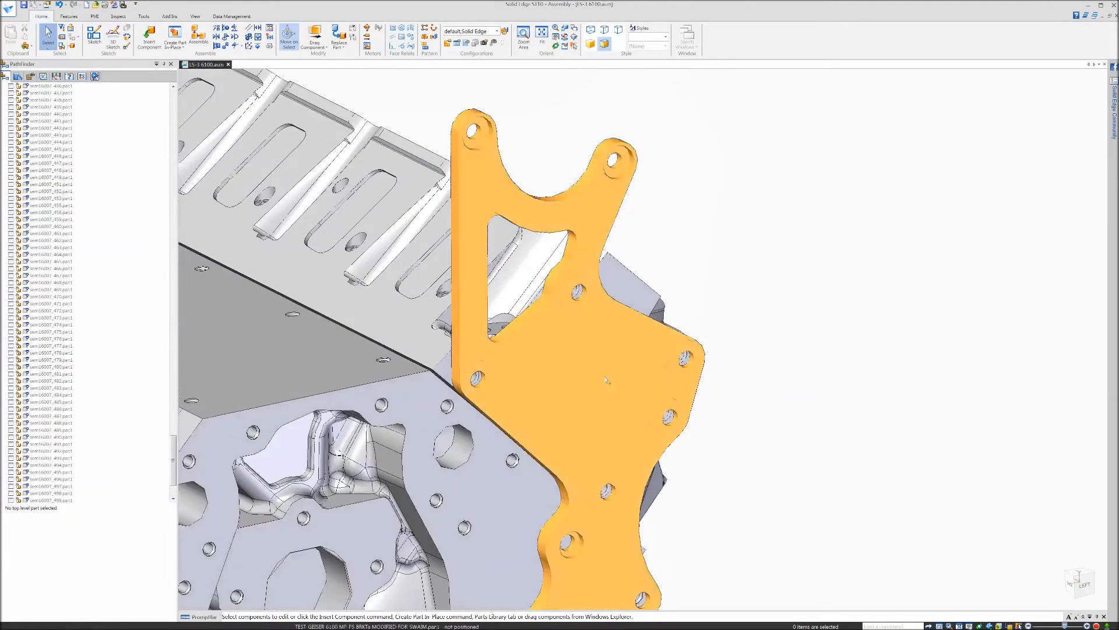
Turn off component reference display and edit the bracket's placement definition
{"action": "right_click", "coordinate": [606, 364]}
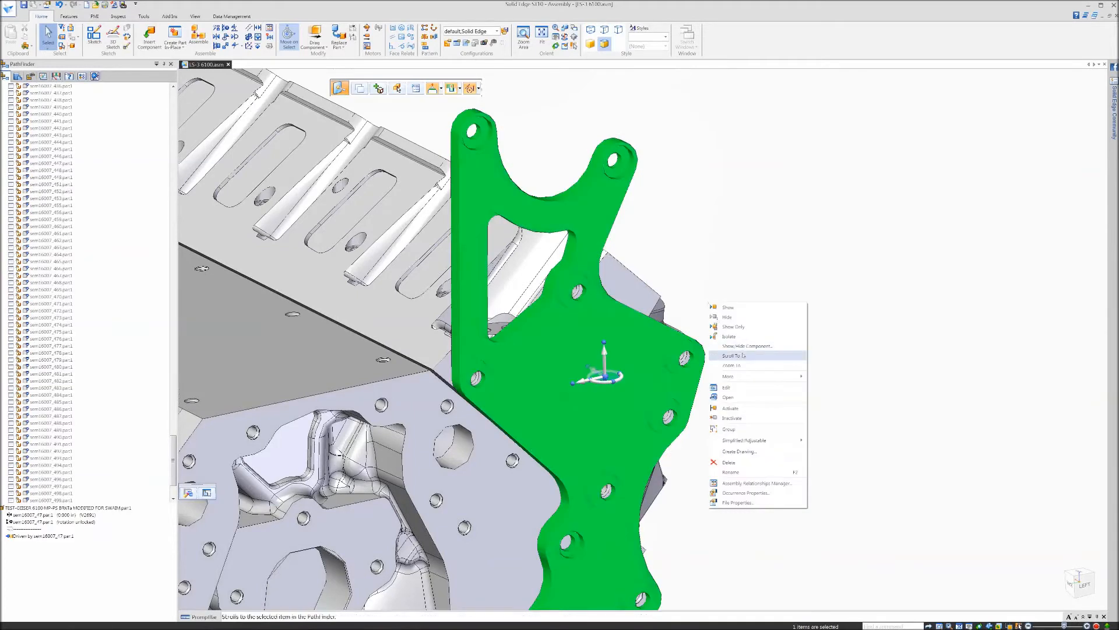
{"action": "left_click", "coordinate": [745, 346]}
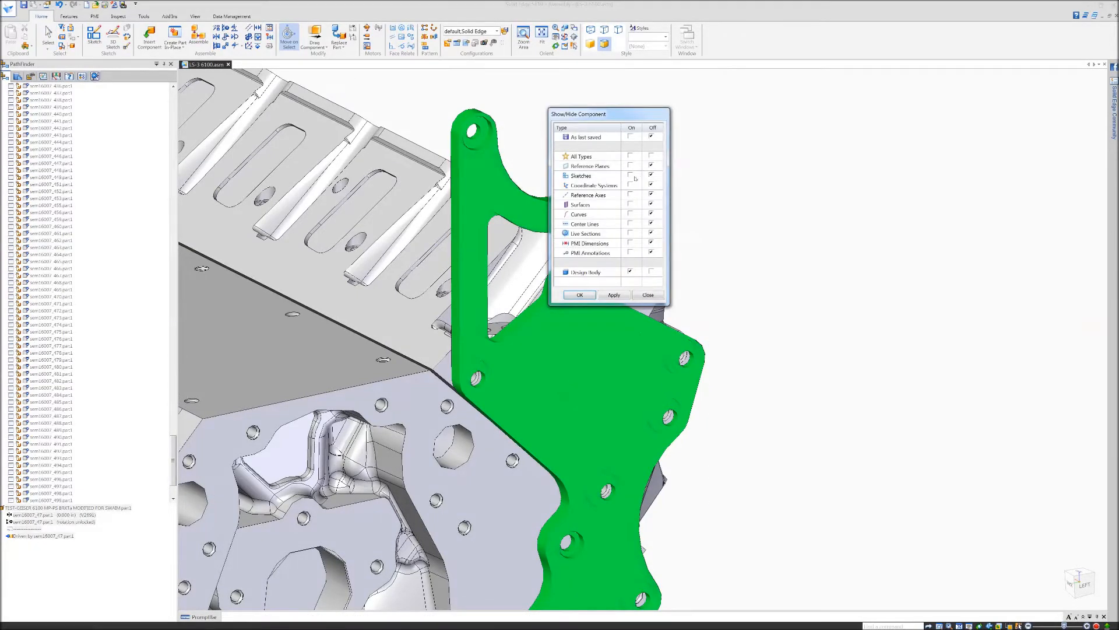
{"action": "left_click", "coordinate": [630, 175]}
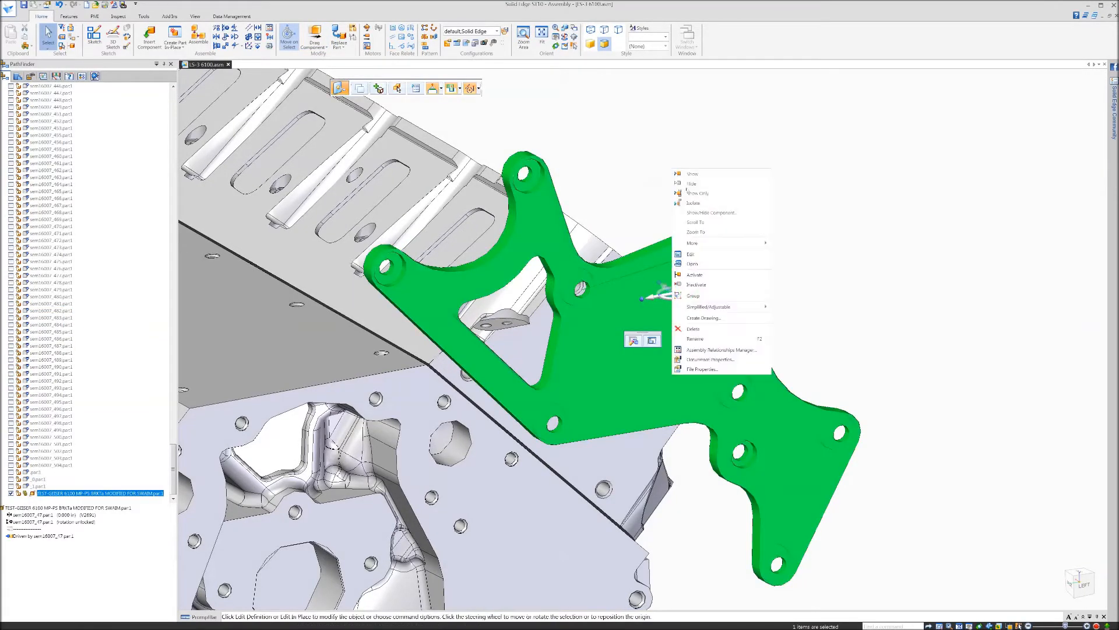
{"action": "left_click", "coordinate": [710, 212]}
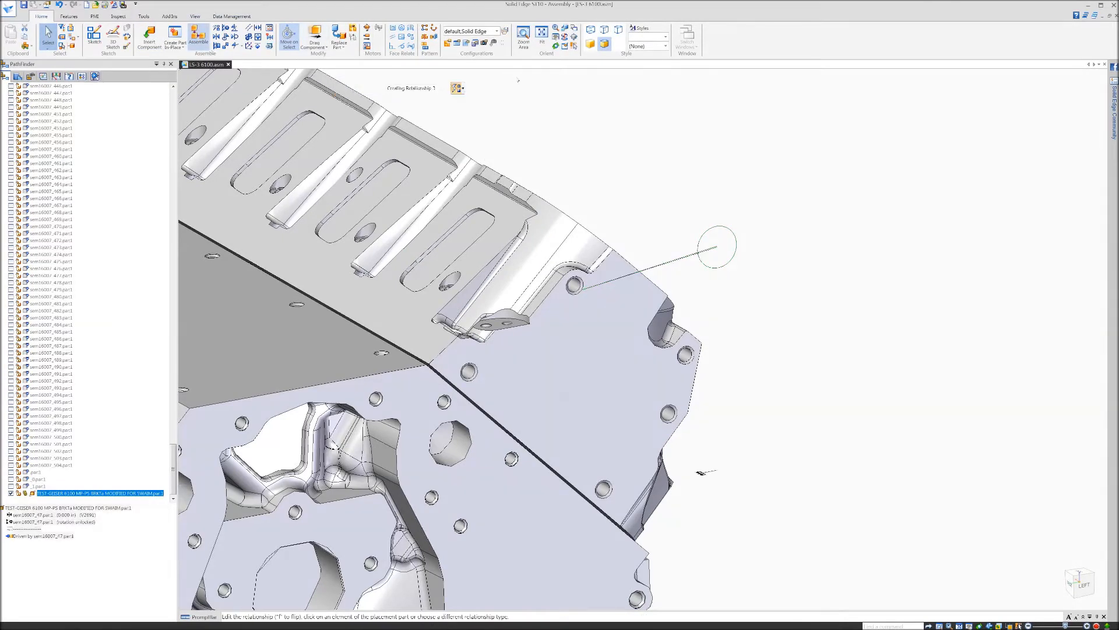
Apply an Axial Align relationship between a bracket hole and an engine bolt hole
{"action": "left_click", "coordinate": [458, 88]}
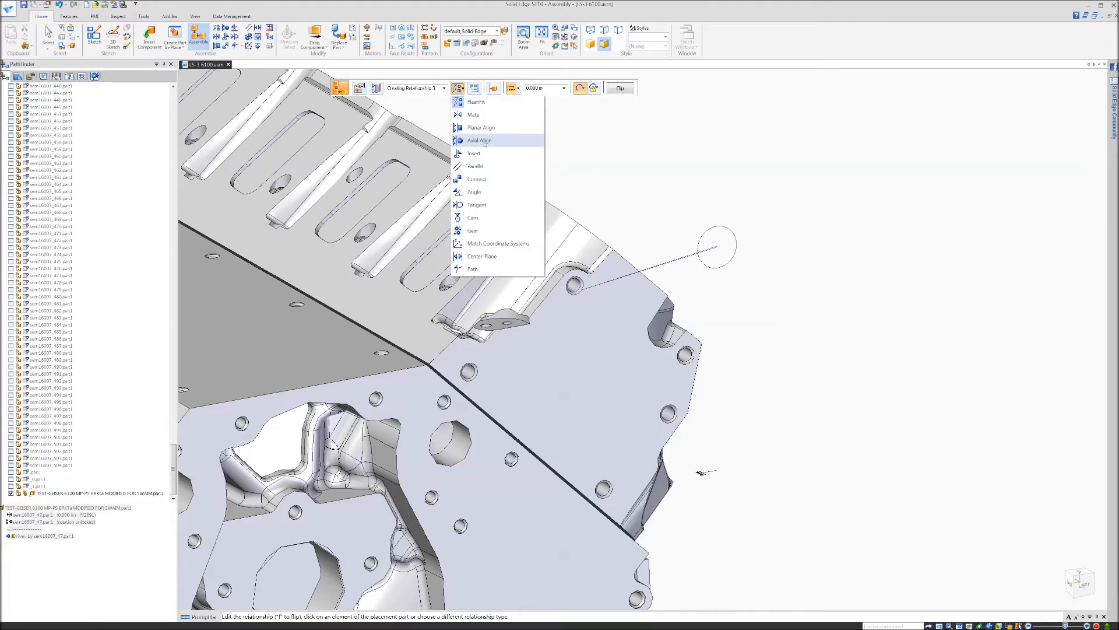
{"action": "left_click", "coordinate": [480, 140]}
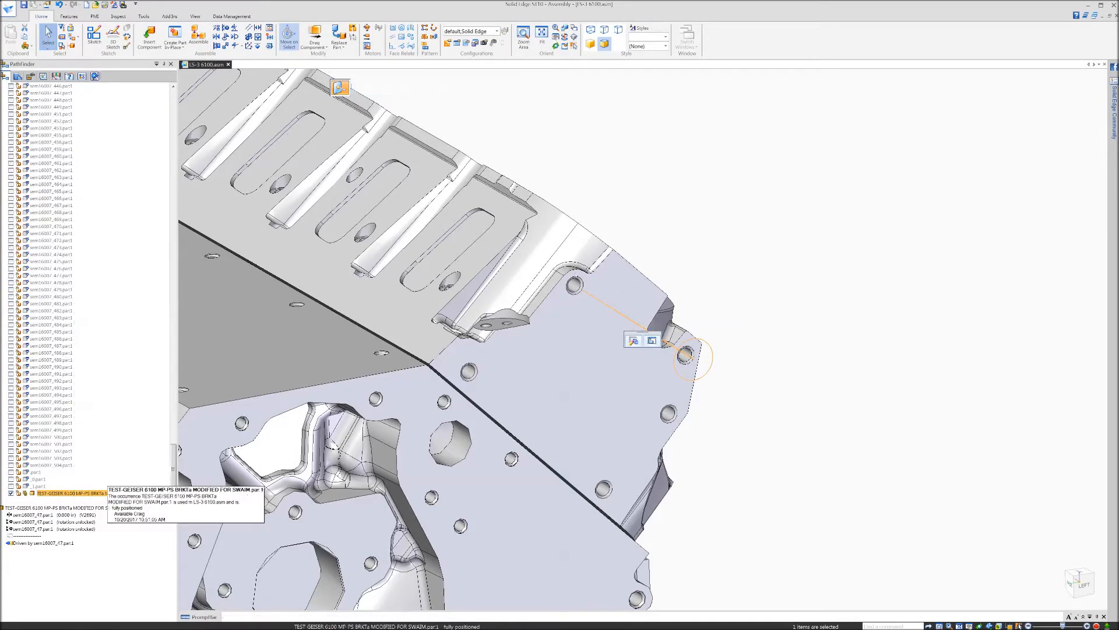
{"action": "left_click", "coordinate": [631, 339]}
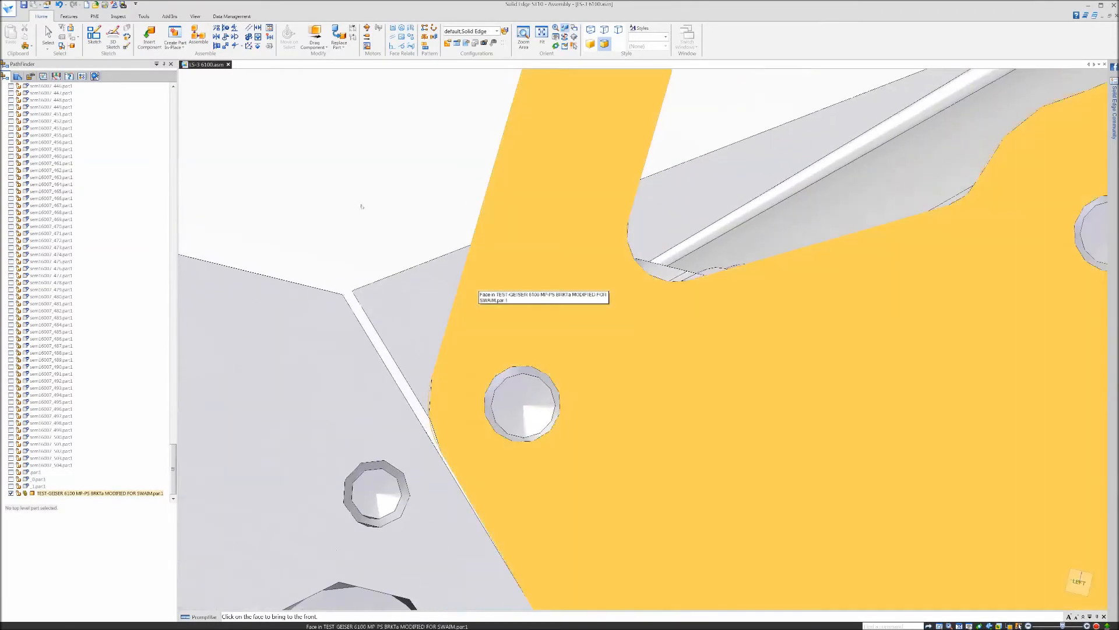
Dimension the 0.010 offset between a bracket hole and engine hole using By 2 Points
{"action": "left_click", "coordinate": [543, 298]}
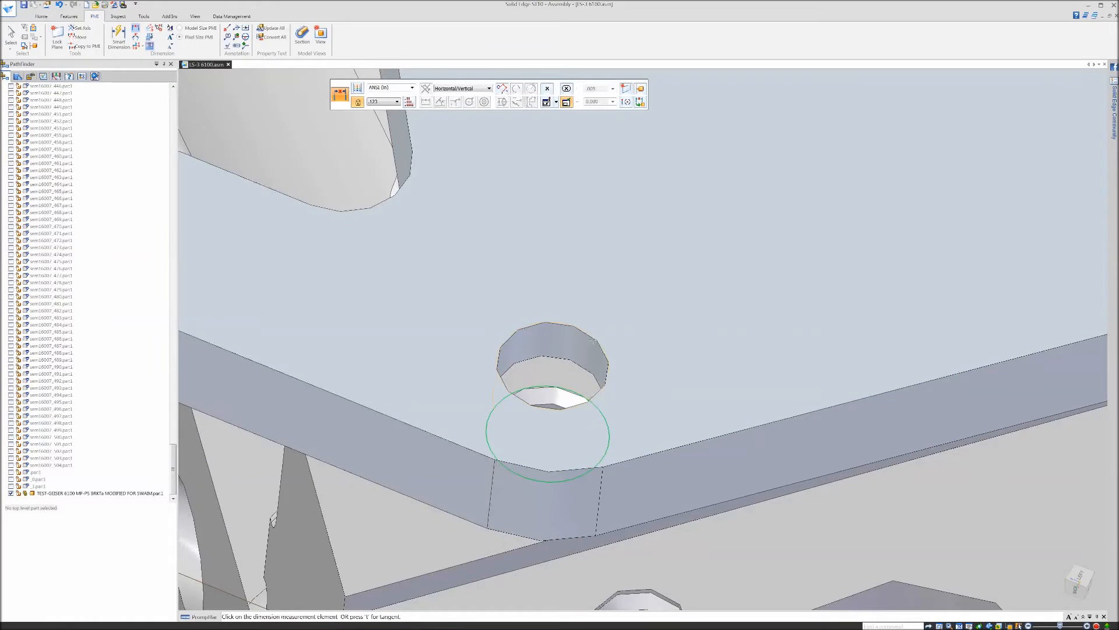
{"action": "left_click", "coordinate": [547, 437]}
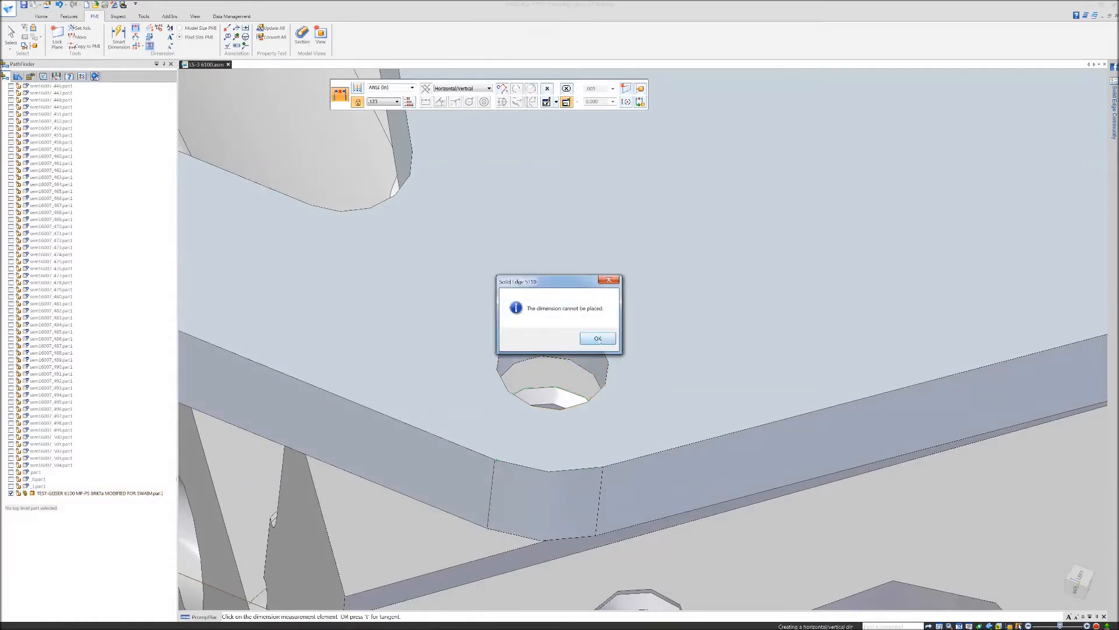
{"action": "left_click", "coordinate": [597, 338]}
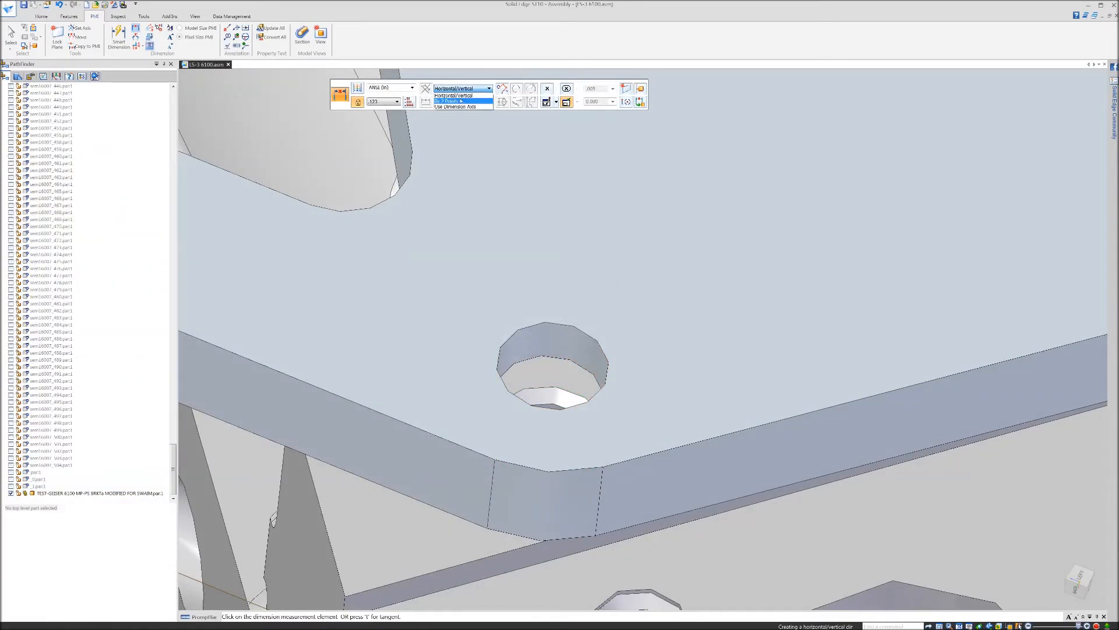
{"action": "left_click", "coordinate": [450, 101]}
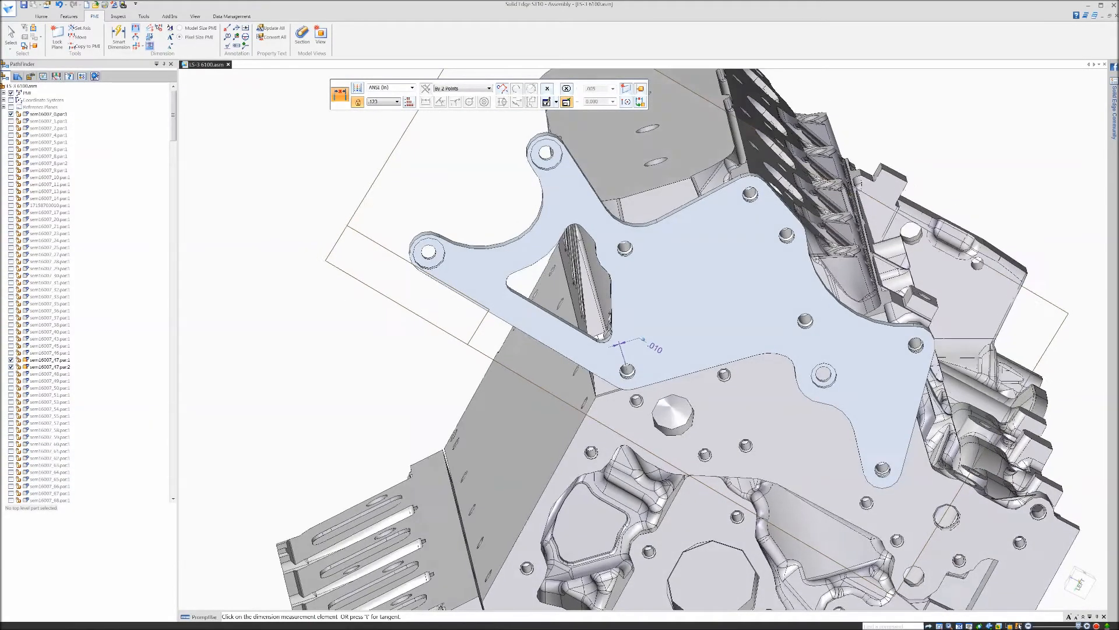
Dimension between bracket and engine hole edges, measuring another .017 misalignment
{"action": "scroll", "scroll_direction": "up", "scroll_amount": 3}
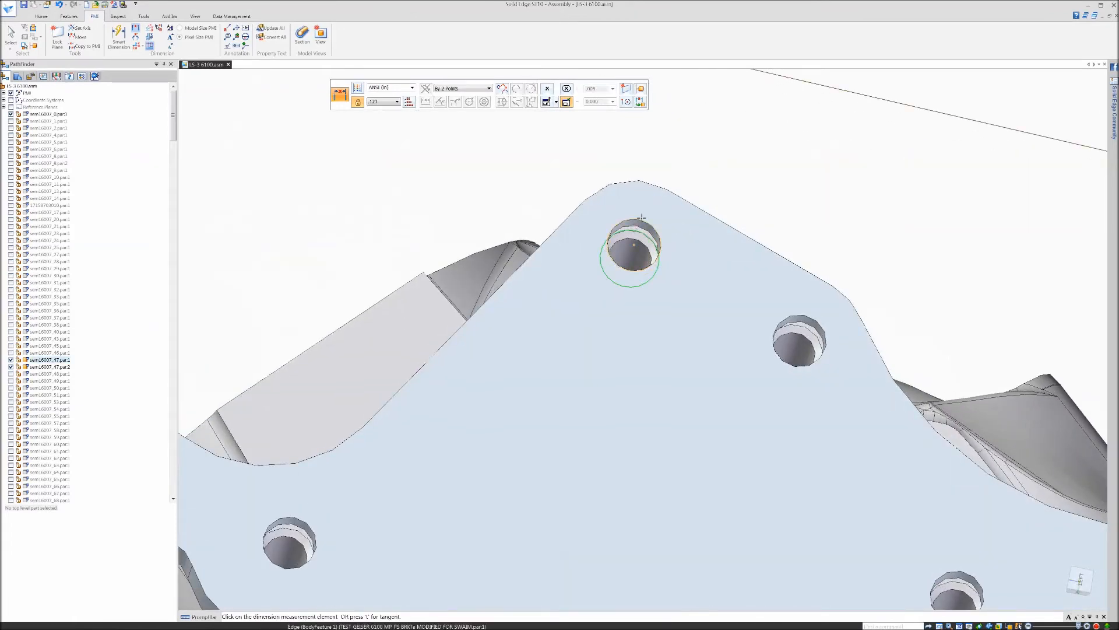
{"action": "left_click", "coordinate": [629, 250]}
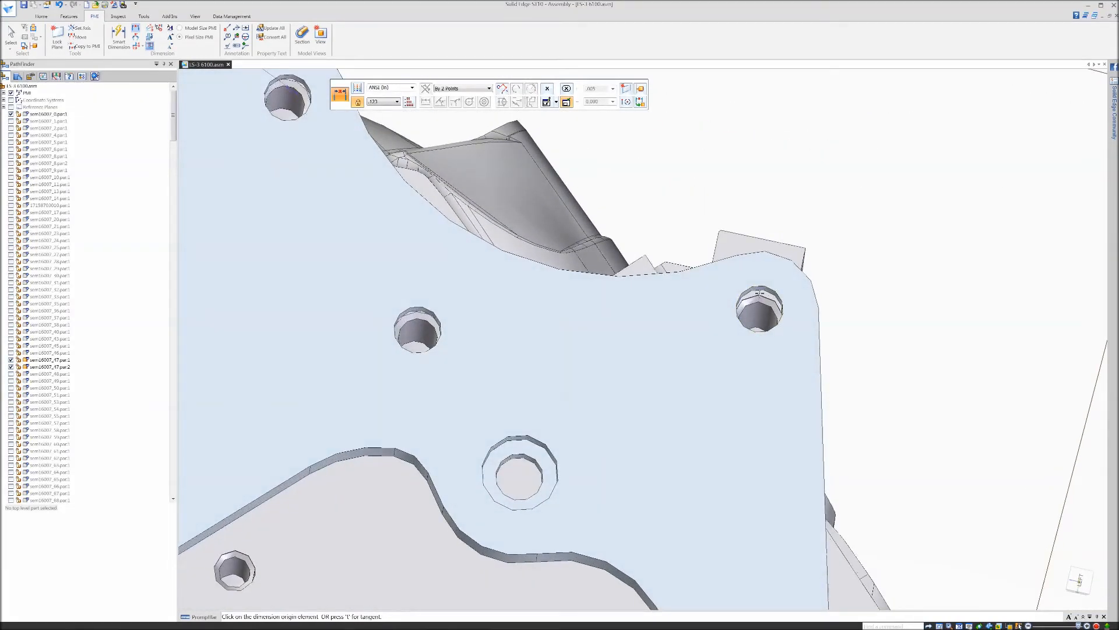
{"action": "left_click", "coordinate": [759, 312]}
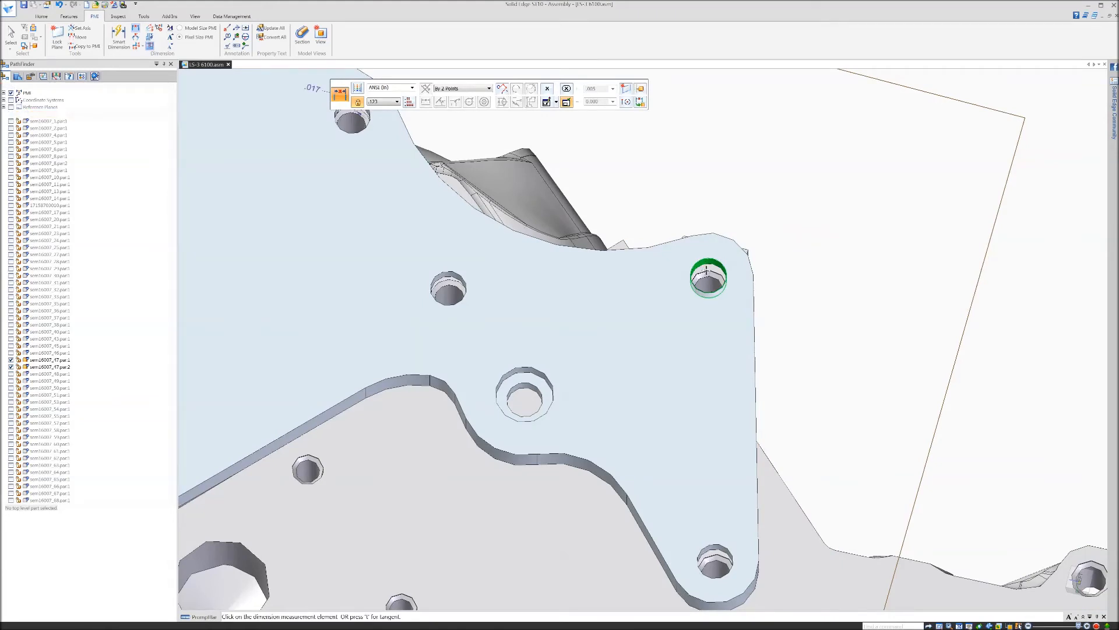
{"action": "left_click", "coordinate": [707, 278]}
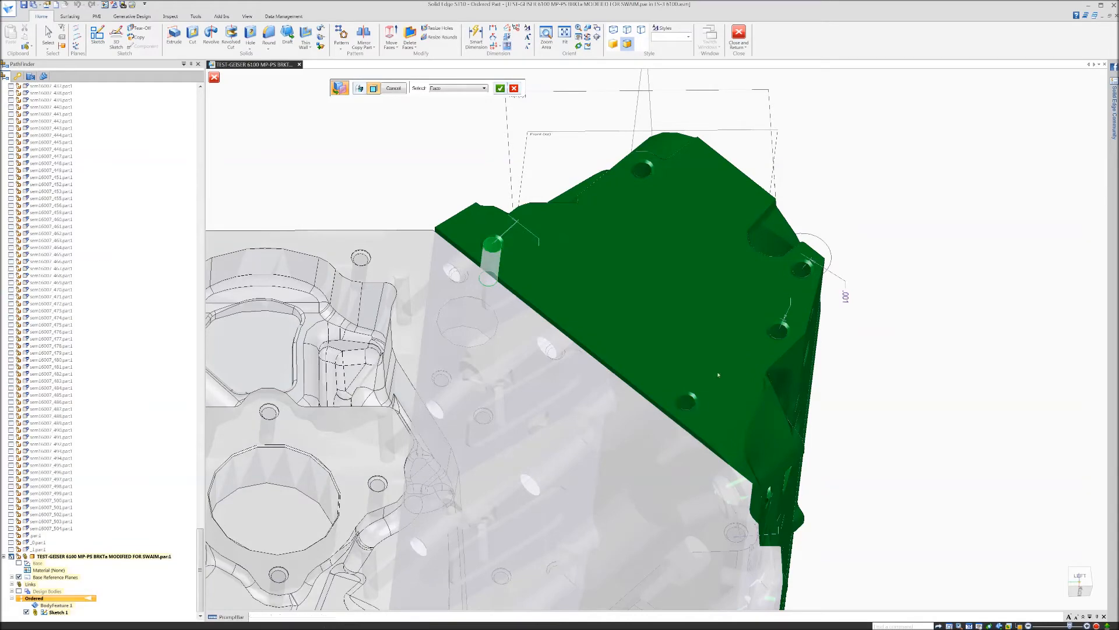
Copy the engine bolt-hole faces into the bracket as Inter-Part Copy 1–3
{"action": "left_click", "coordinate": [499, 88]}
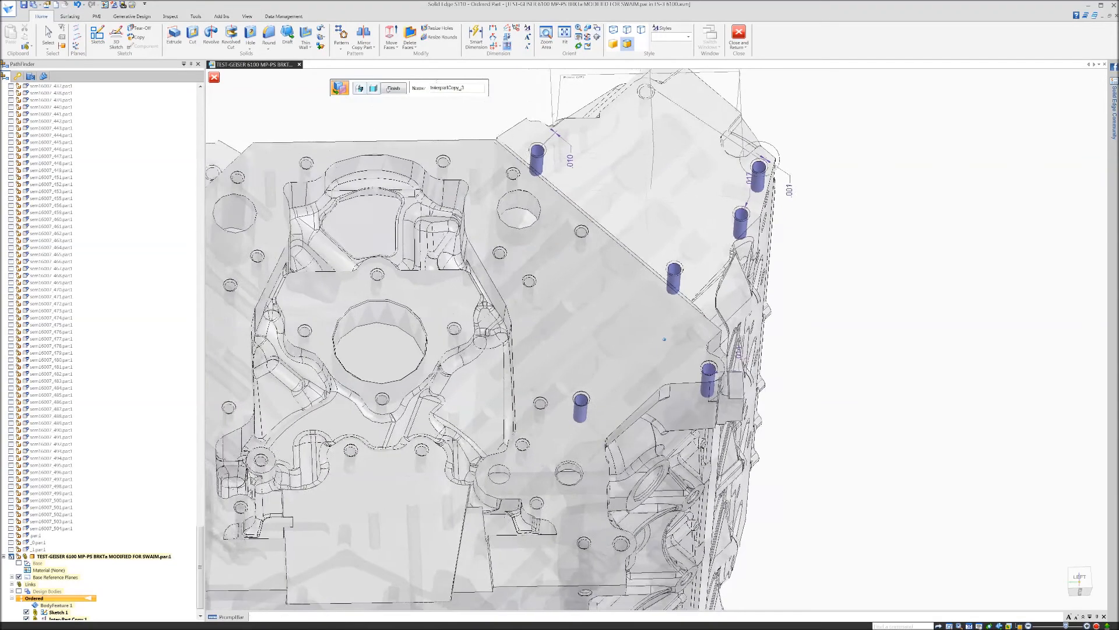
{"action": "left_click", "coordinate": [392, 88]}
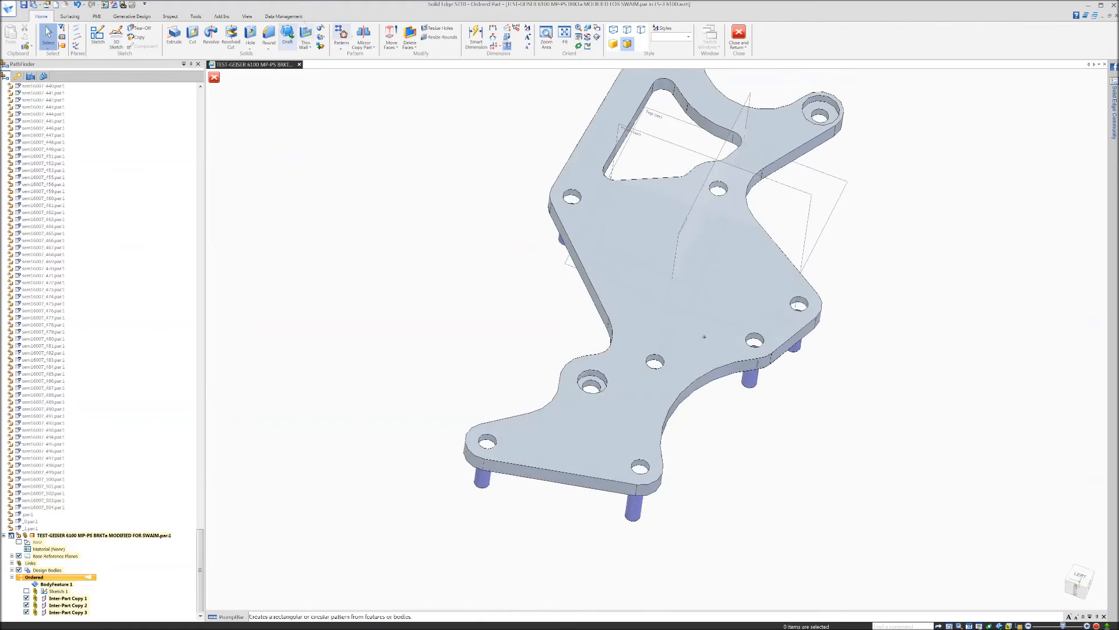
Clear the selection and switch the bracket part to Synchronous modelling
{"action": "left_click", "coordinate": [68, 611]}
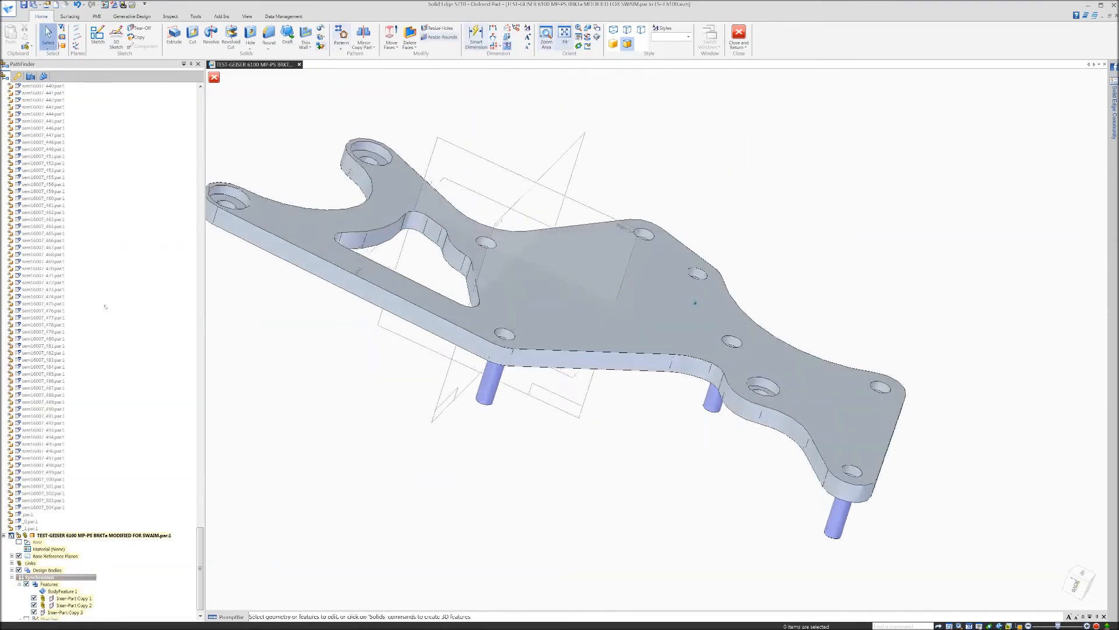
{"action": "left_click", "coordinate": [195, 15]}
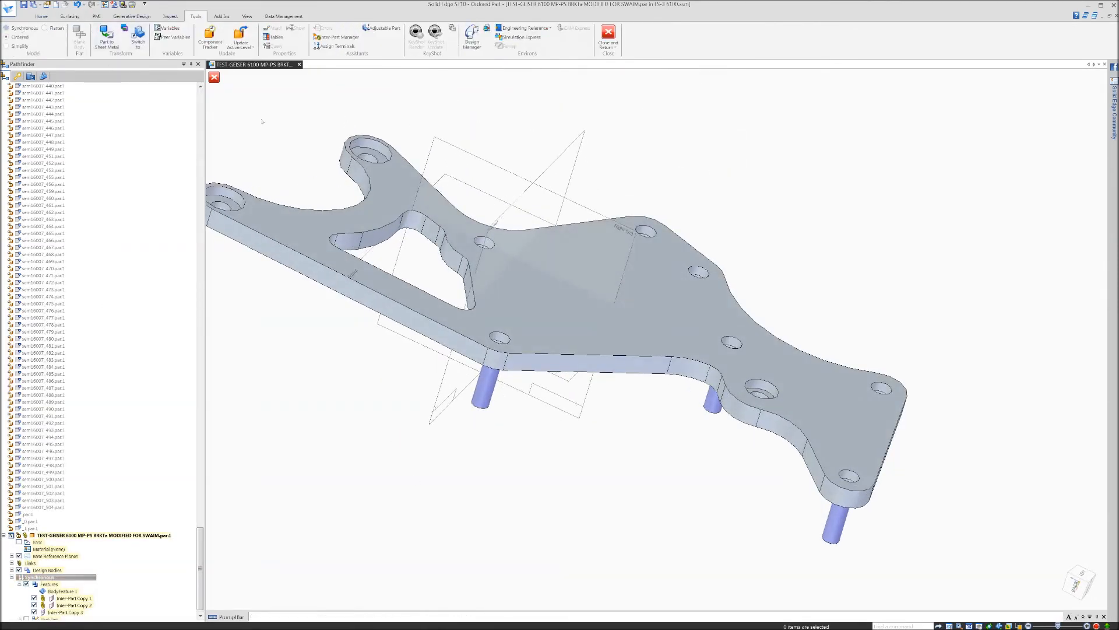
{"action": "left_click", "coordinate": [41, 16]}
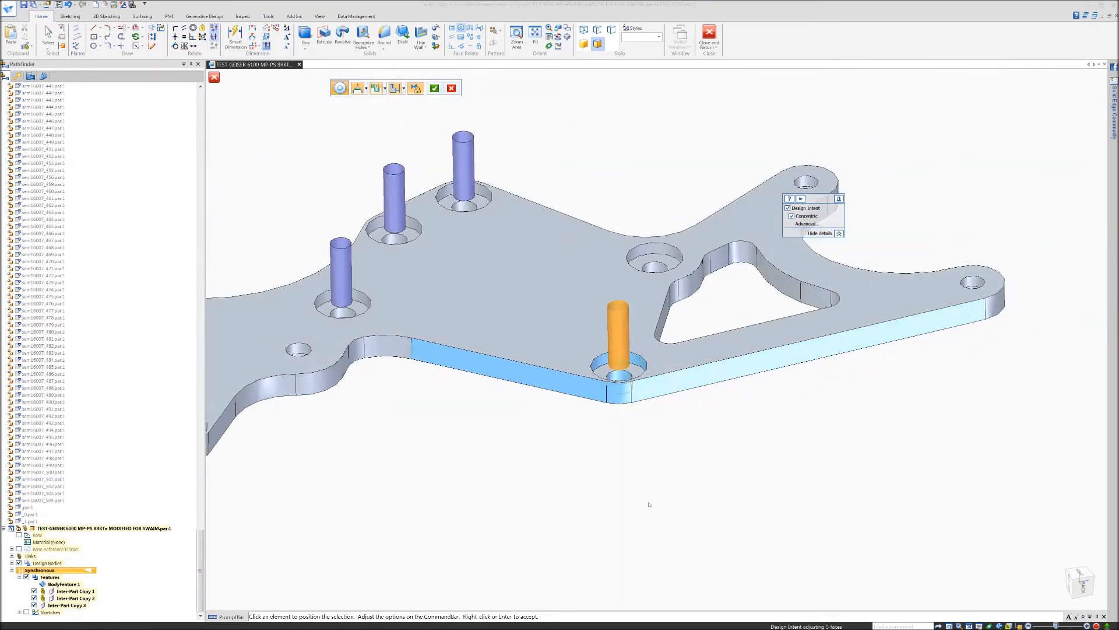
Make the first bracket holes concentric with their copied cylinders, dismissing the relationships notice
{"action": "left_click", "coordinate": [434, 88]}
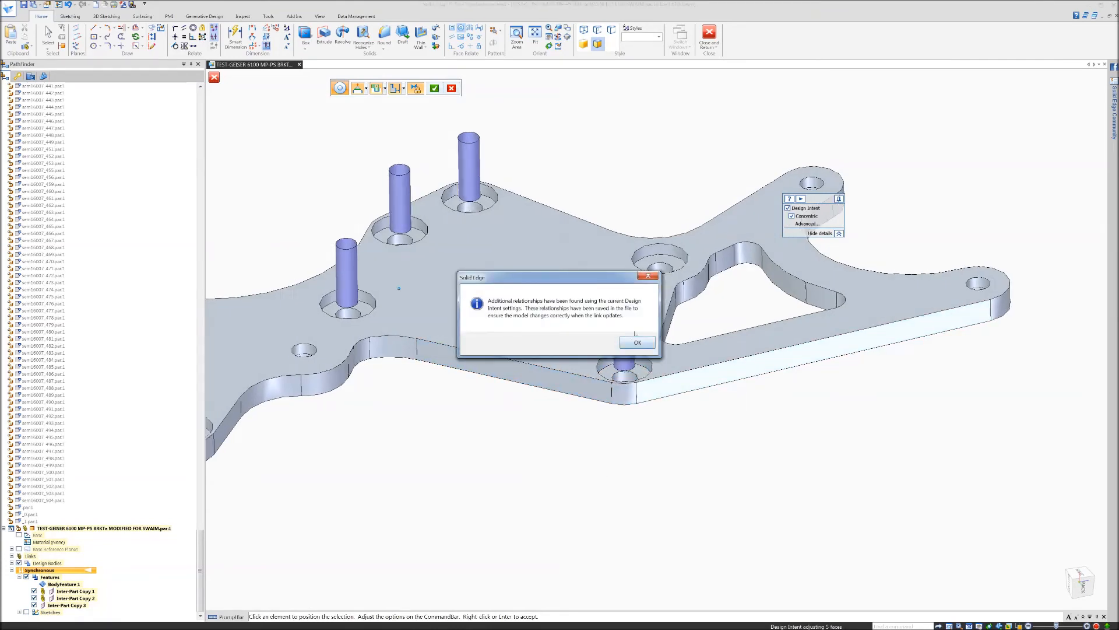
{"action": "left_click", "coordinate": [636, 342]}
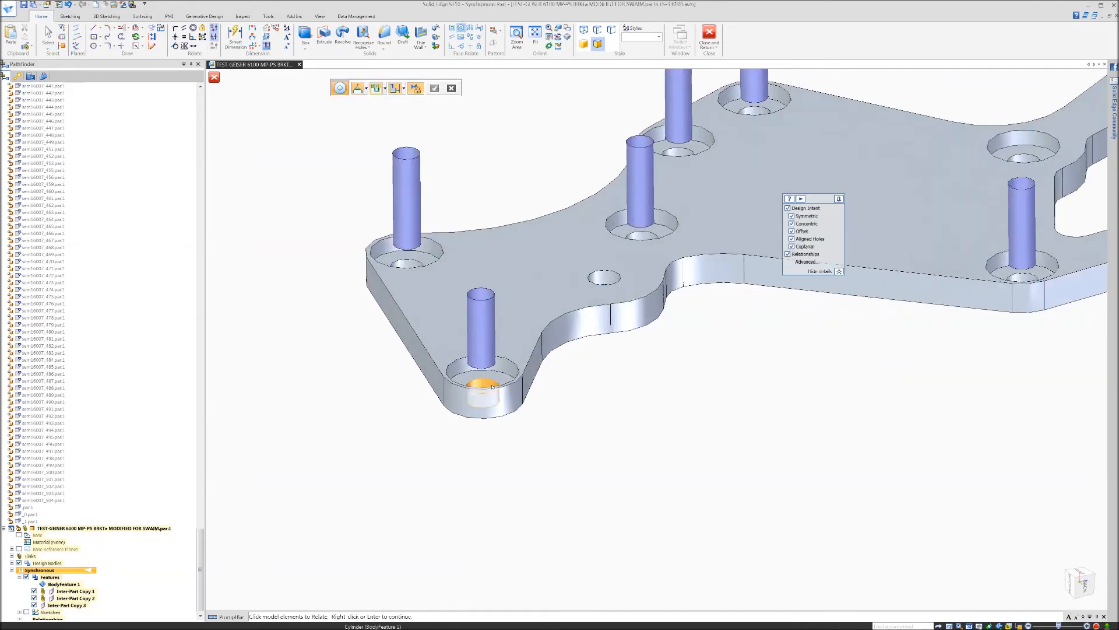
{"action": "left_click", "coordinate": [482, 391]}
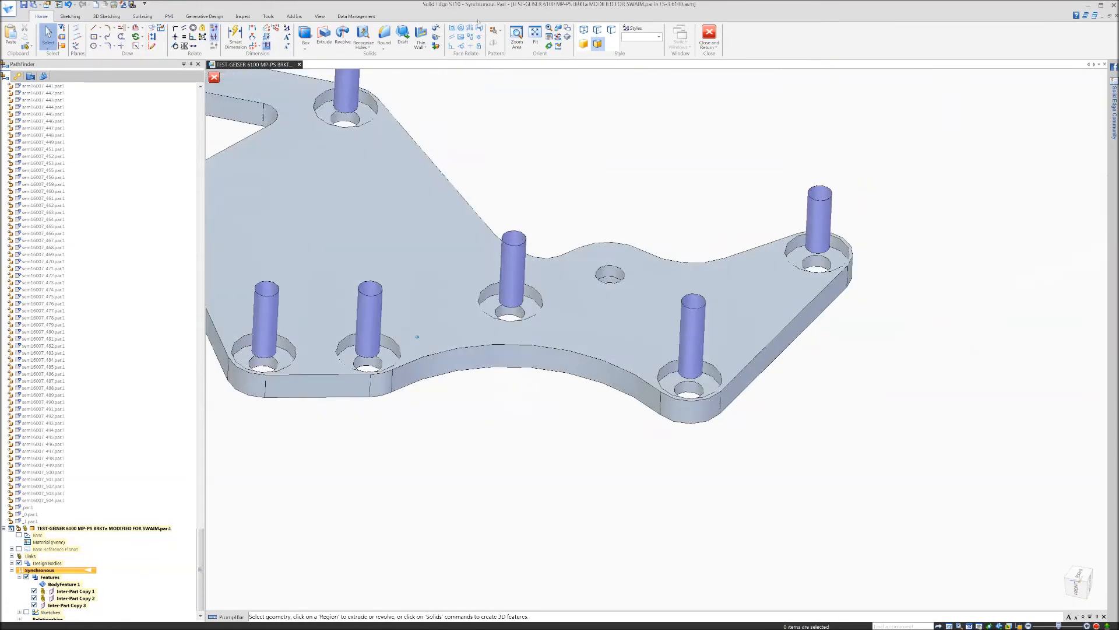
{"action": "left_click", "coordinate": [648, 411]}
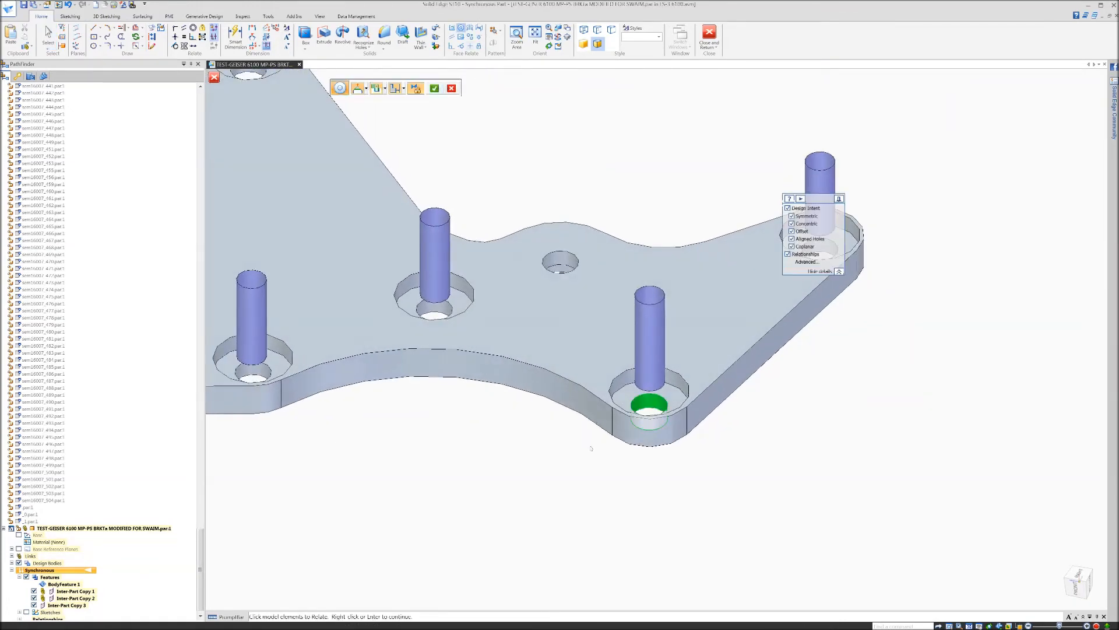
{"action": "left_click", "coordinate": [648, 343]}
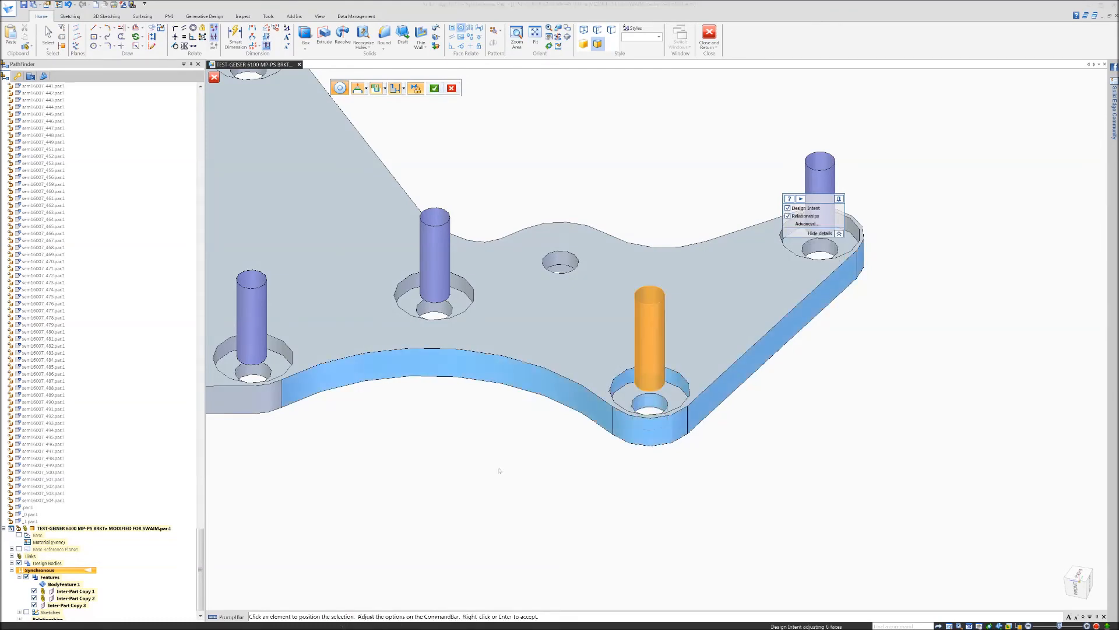
{"action": "left_click", "coordinate": [434, 88]}
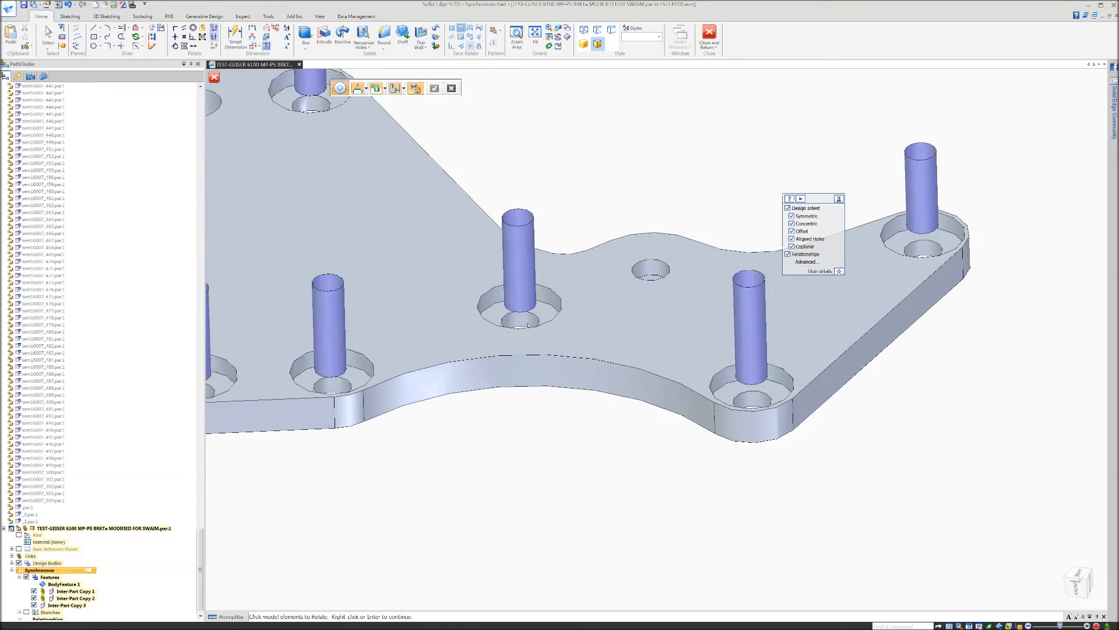
Make the remaining hole and counterbore faces concentric with their copied cylinder
{"action": "left_click", "coordinate": [519, 322]}
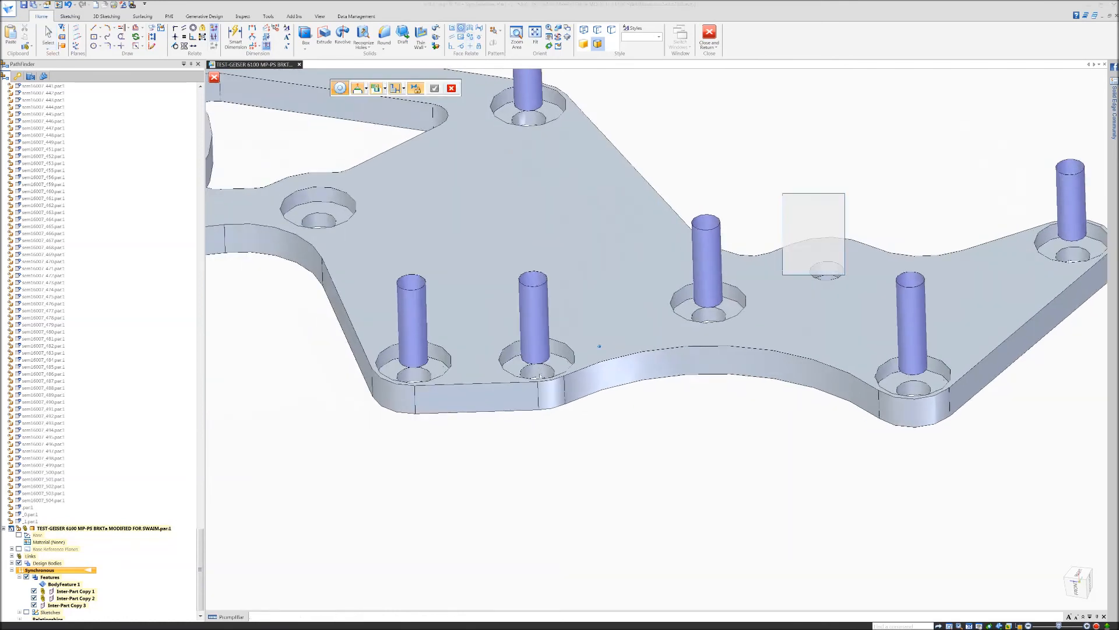
{"action": "left_click", "coordinate": [529, 322]}
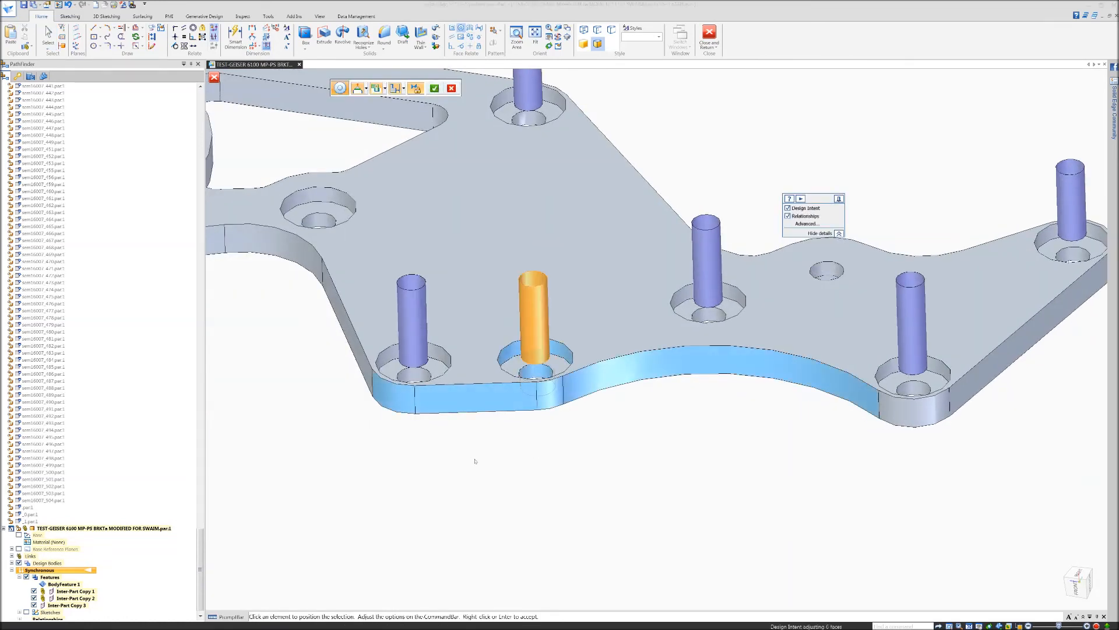
{"action": "right_click", "coordinate": [475, 460]}
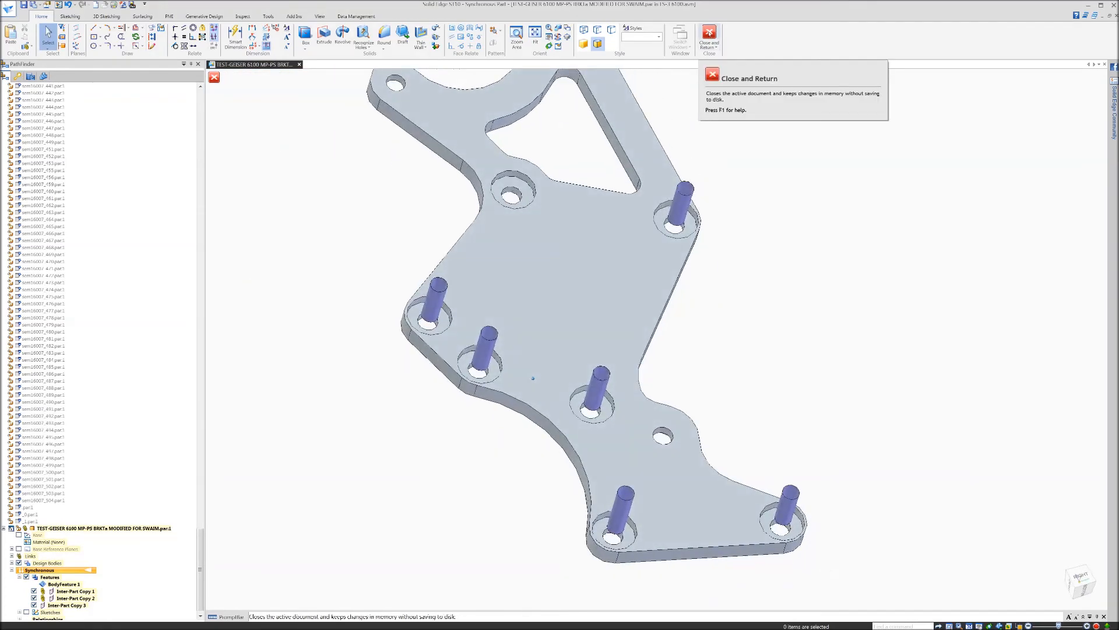
Return to the engine assembly and start dragging the edited bracket component
{"action": "left_click", "coordinate": [708, 37]}
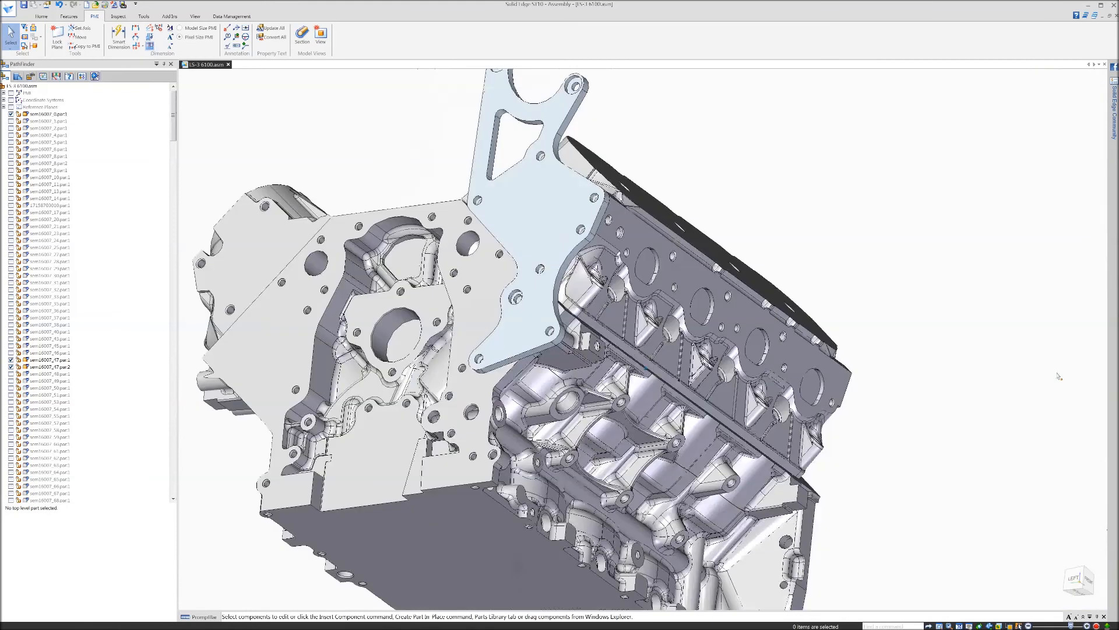
{"action": "left_click", "coordinate": [514, 214]}
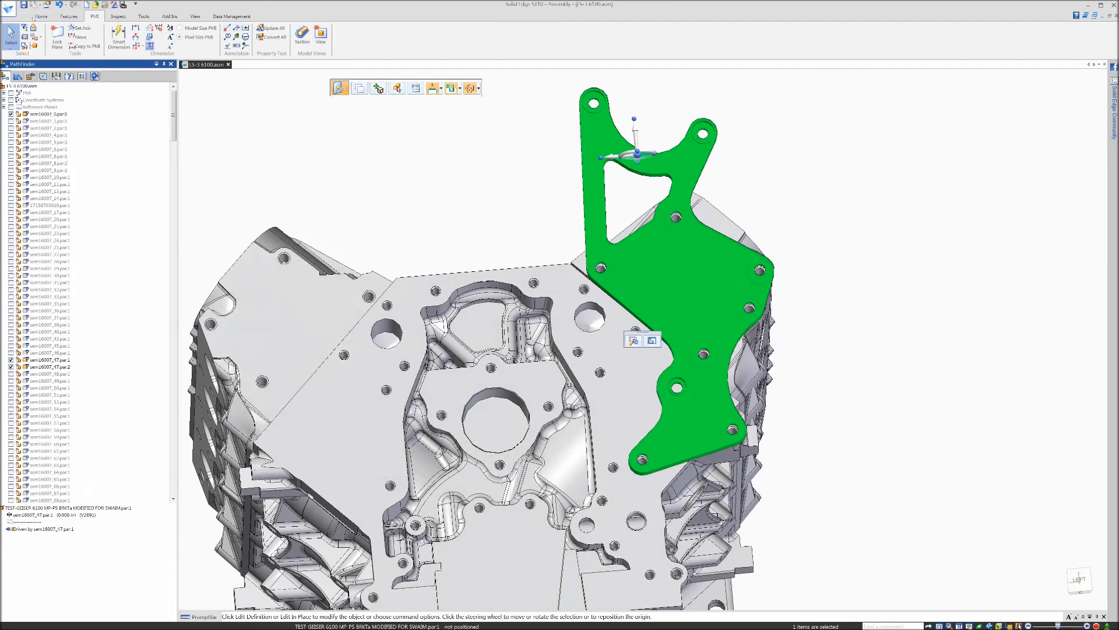
{"action": "left_click", "coordinate": [41, 16]}
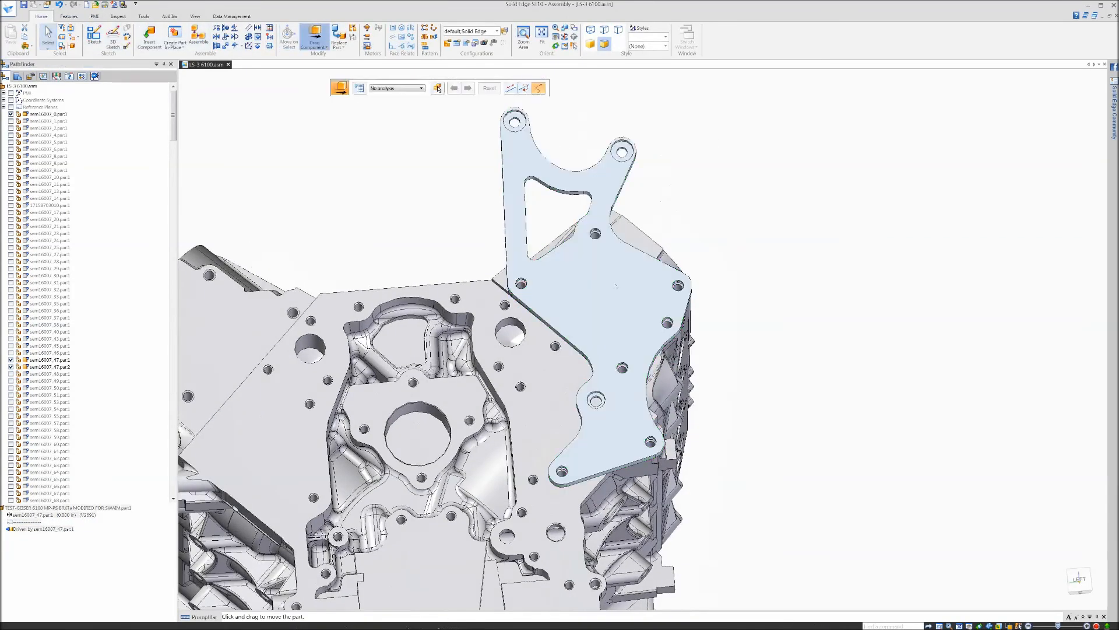